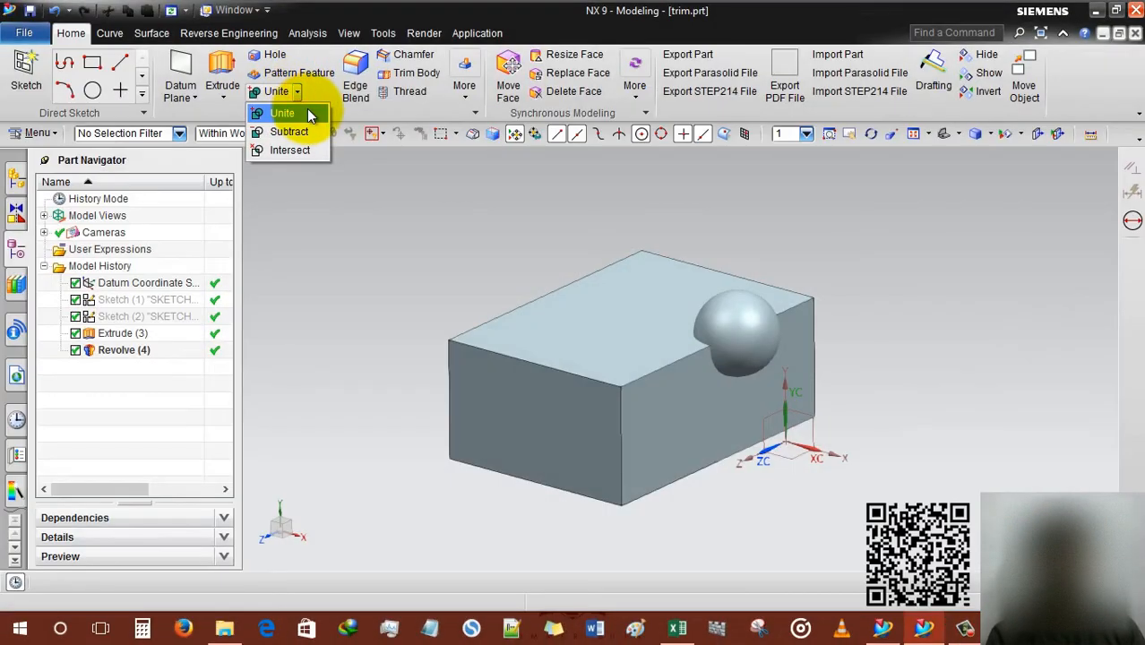
mouse_move(290, 150)
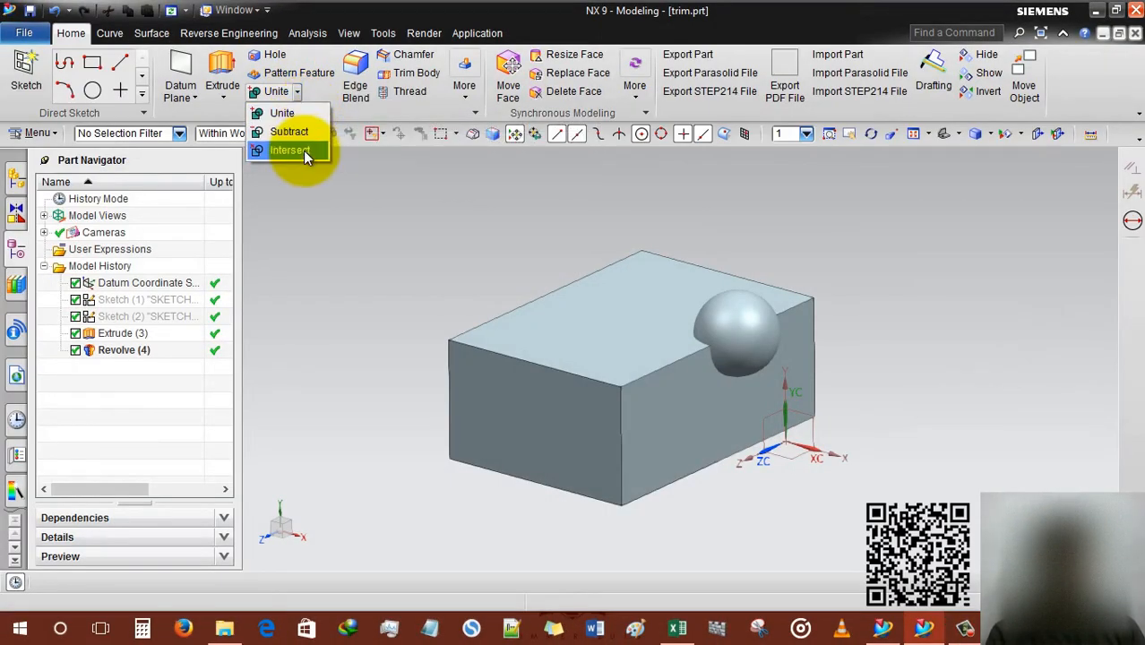
Colour the sphere Strong Coral with Edit Object Display.
left_click(289, 150)
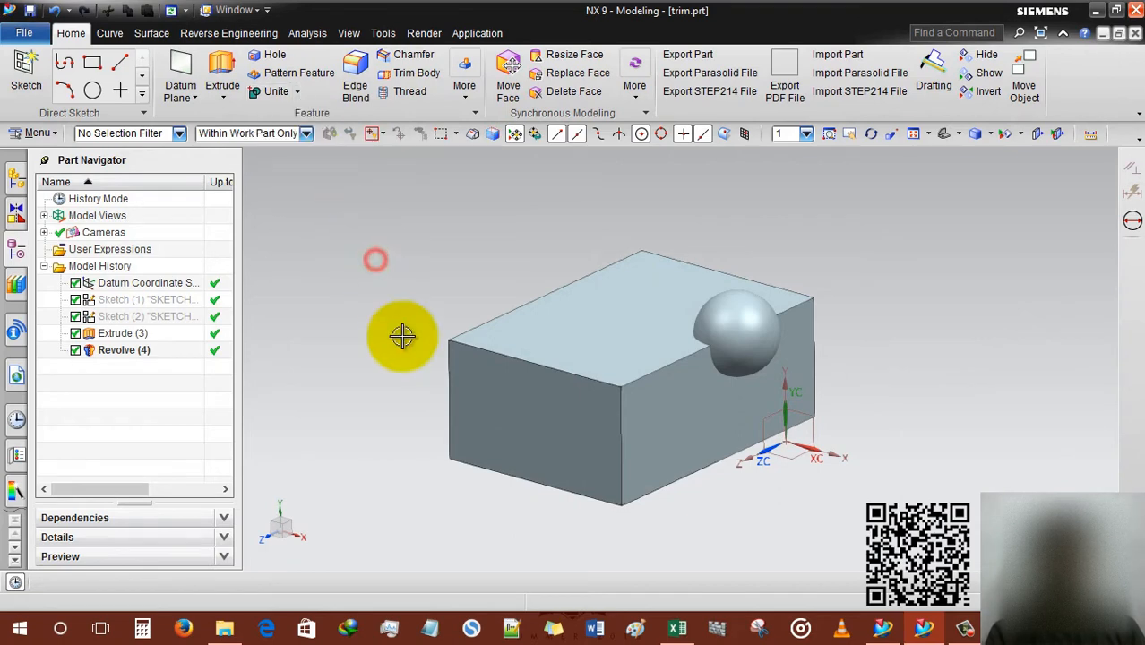
left_click_drag(401, 336, 394, 335)
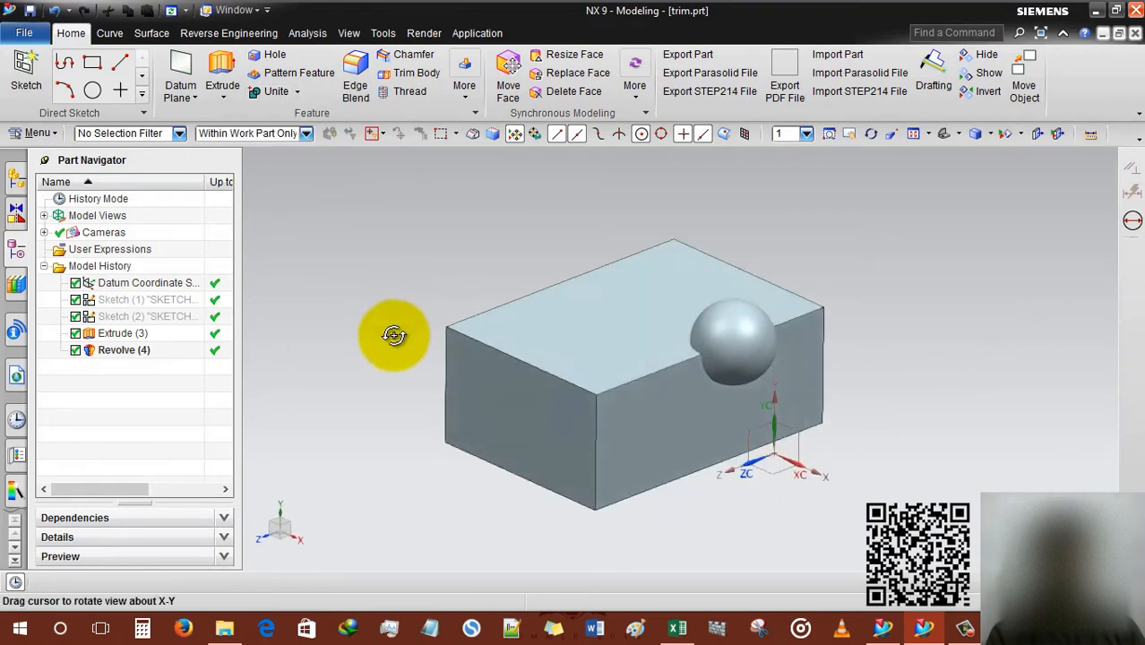
left_click_drag(394, 335, 387, 321)
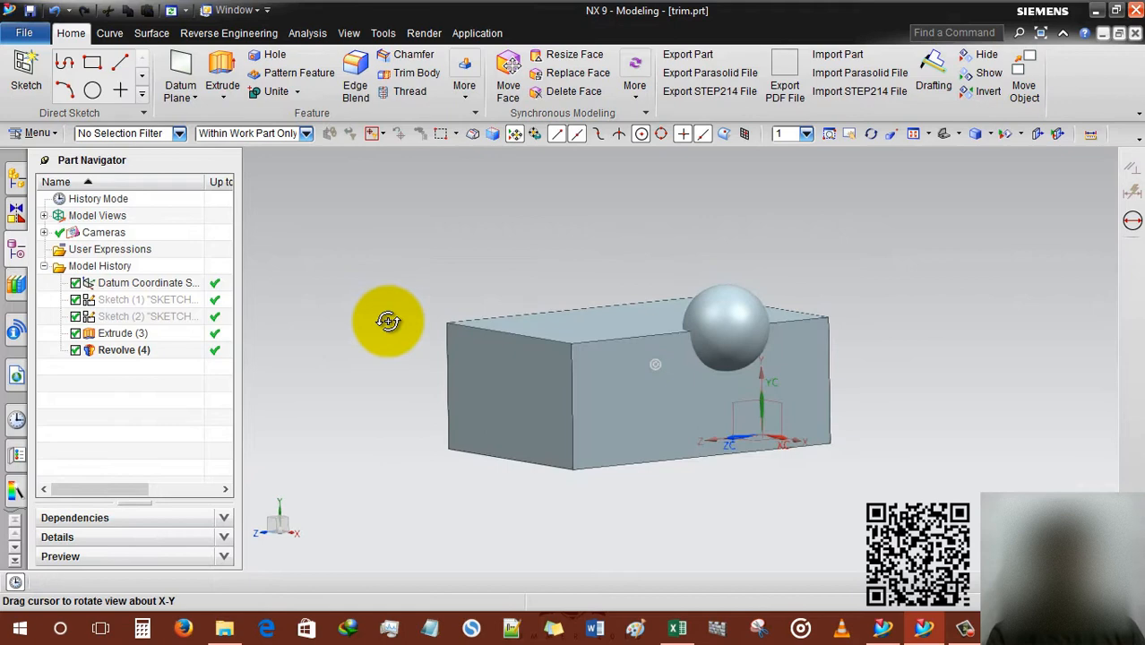
left_click_drag(388, 321, 391, 330)
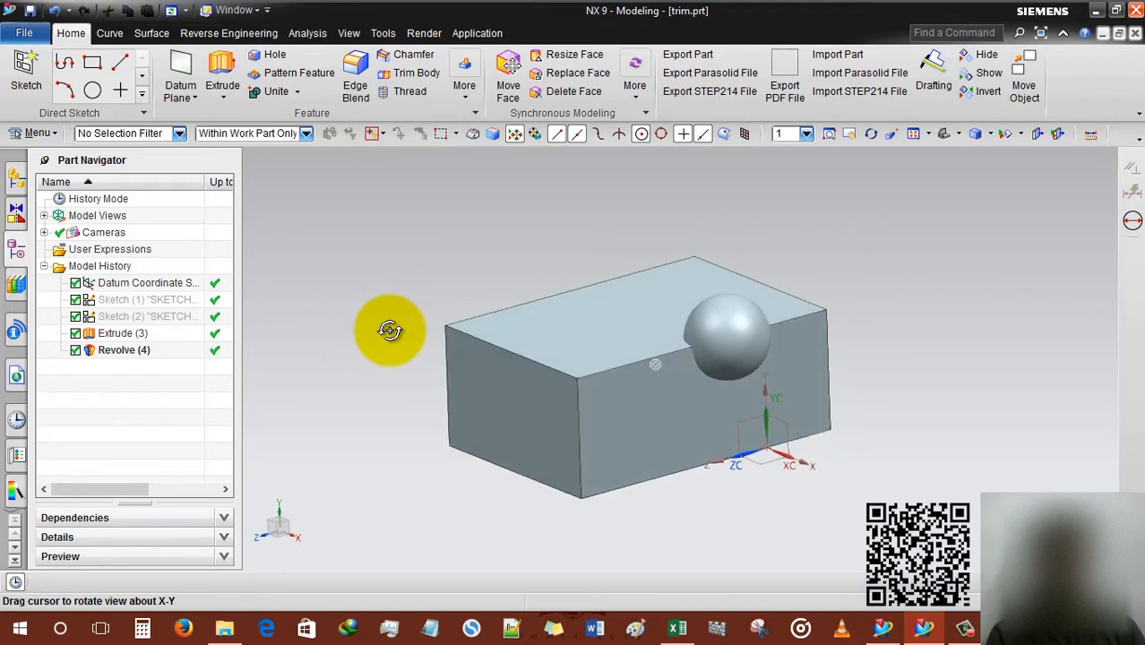
left_click(122, 332)
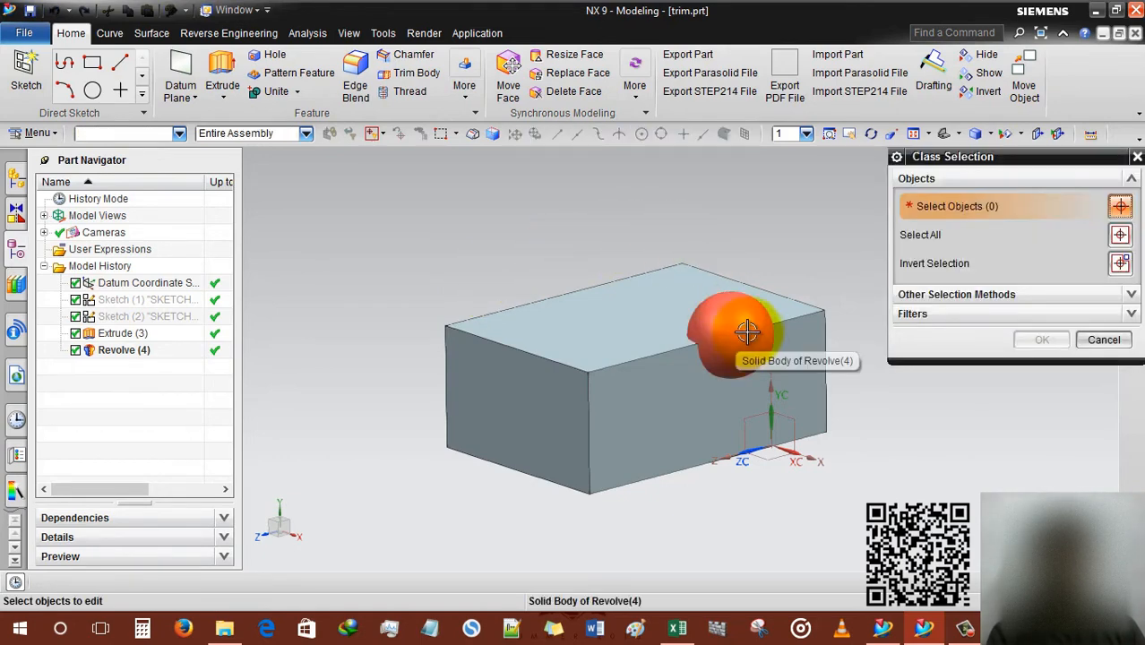
left_click(743, 331)
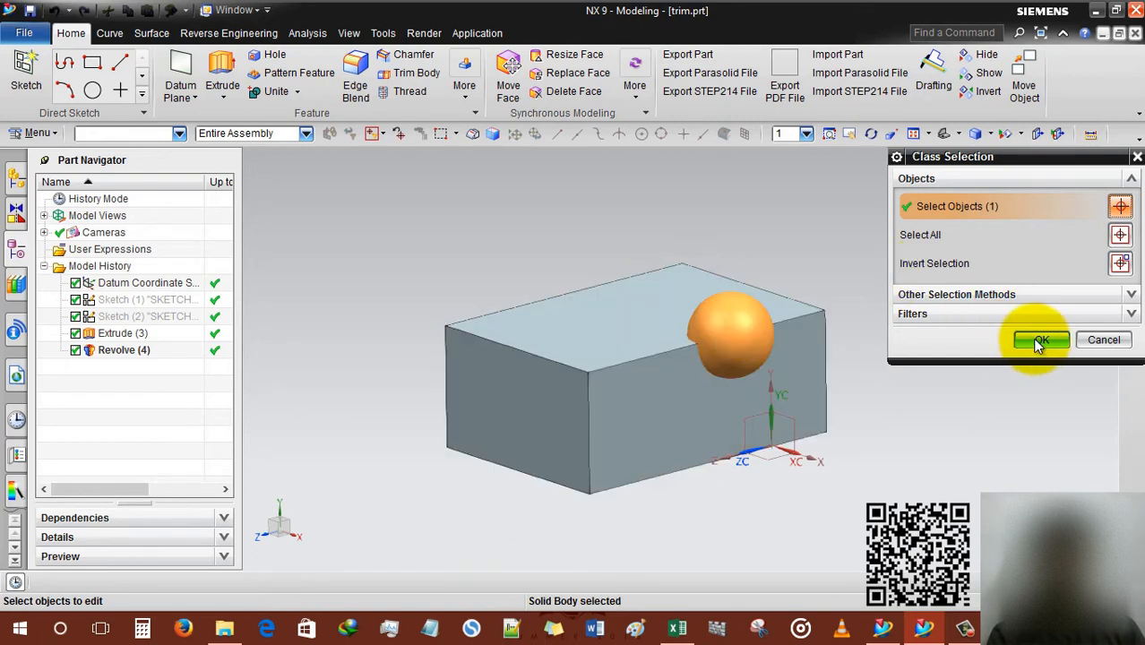
left_click(1039, 339)
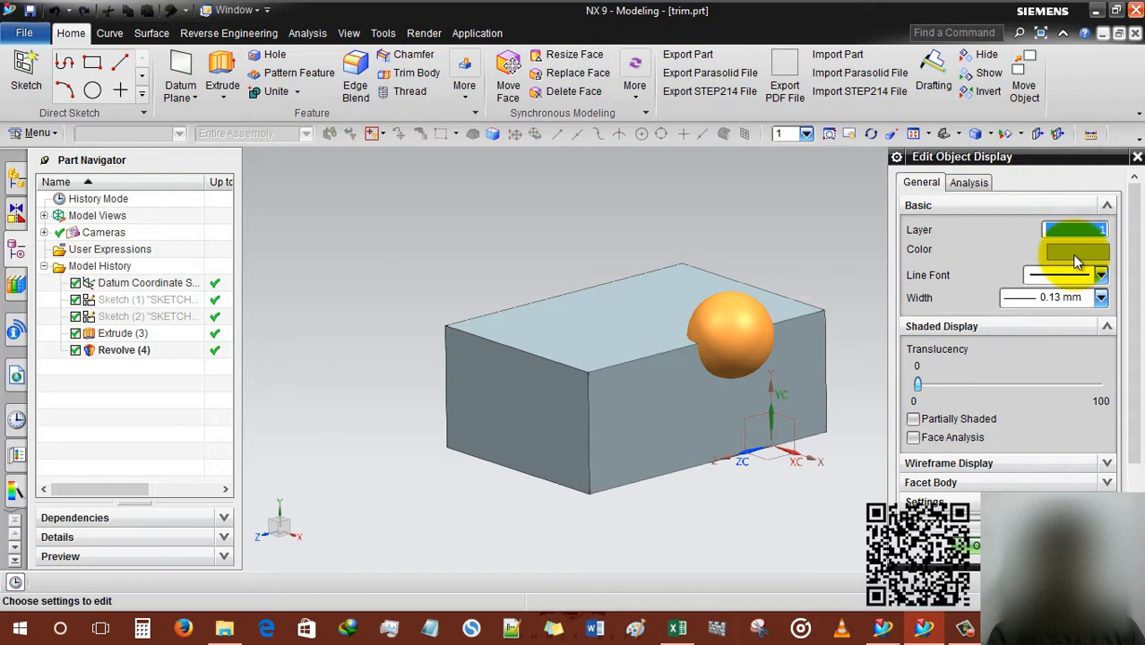
left_click(1075, 258)
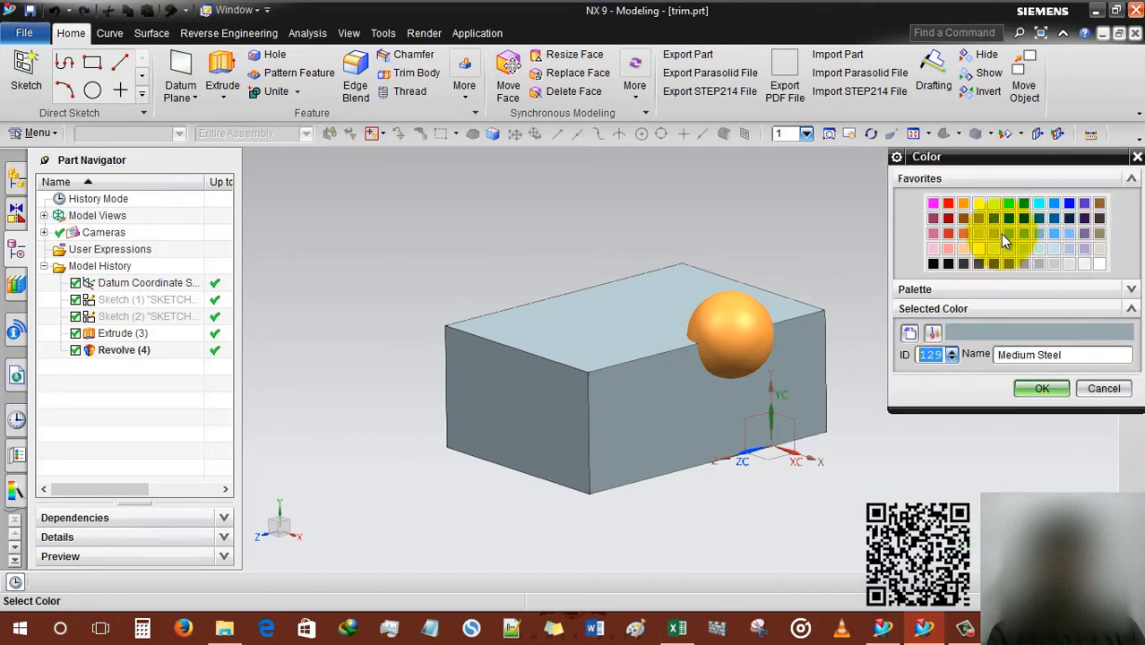
mouse_move(968, 242)
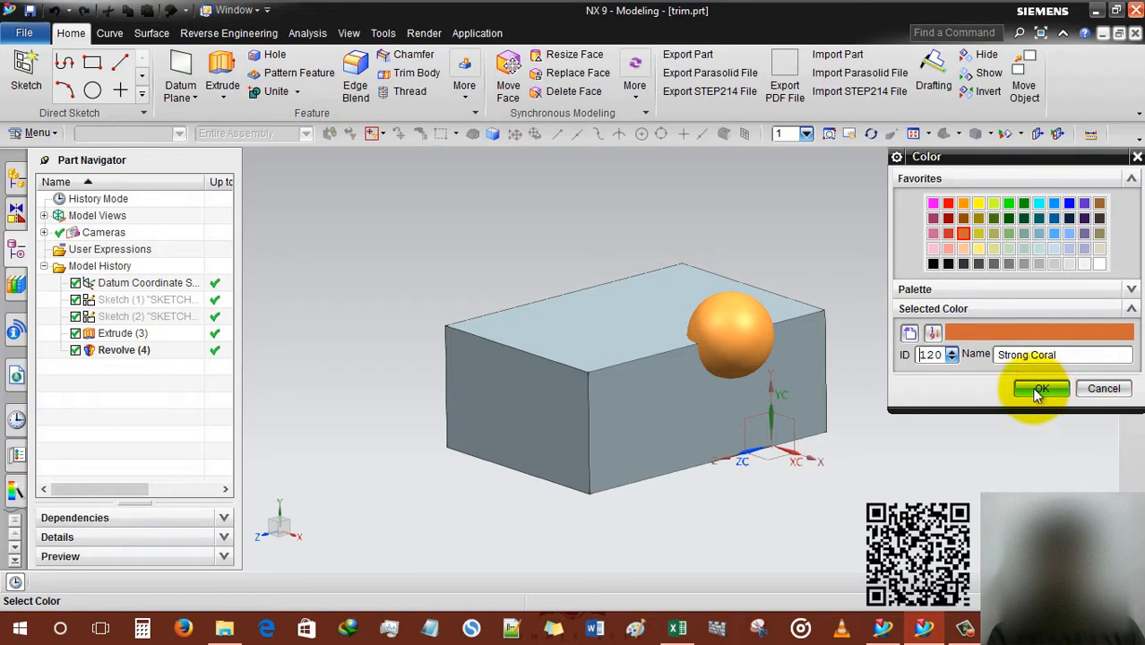
left_click(1042, 389)
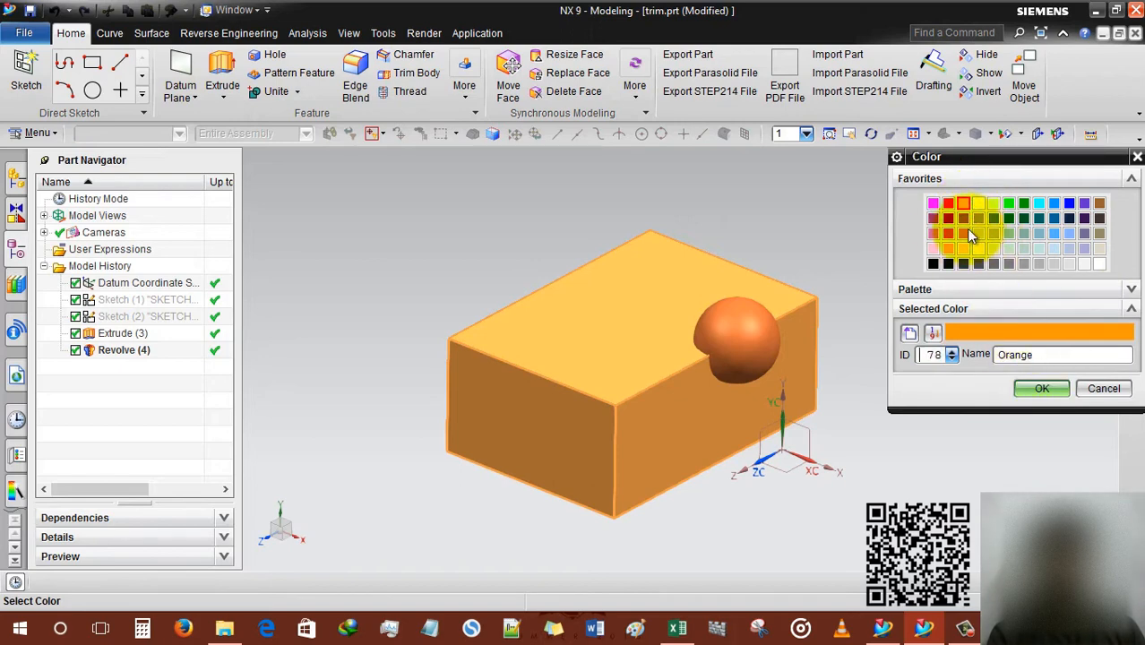
Colour the block Medium Khaki.
left_click(994, 231)
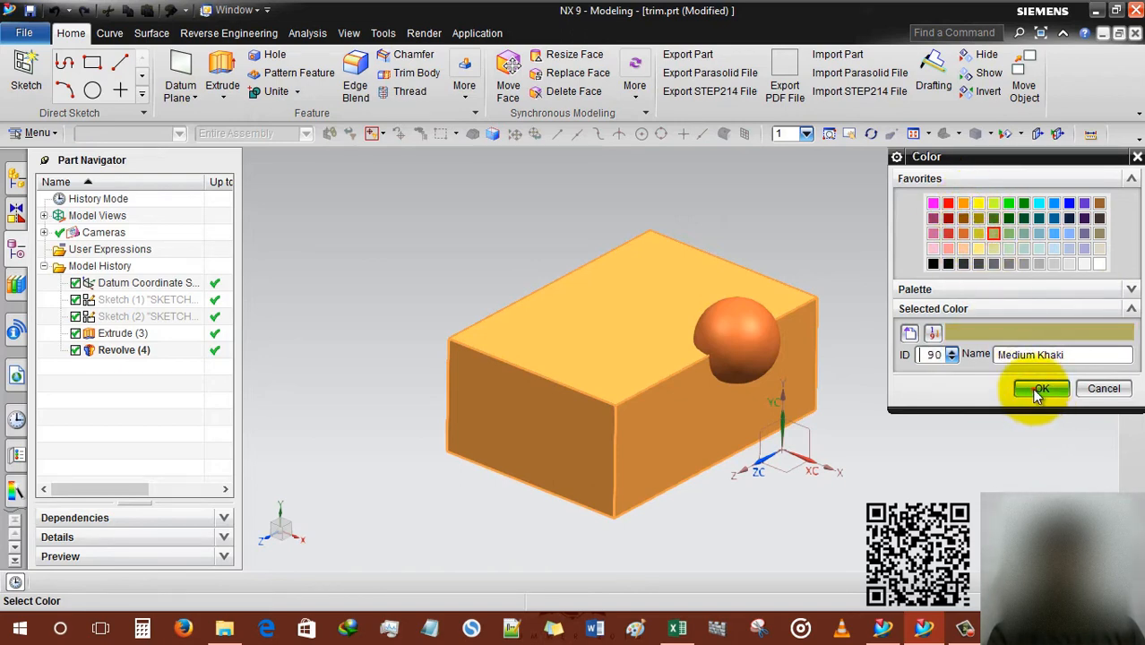
left_click(1040, 388)
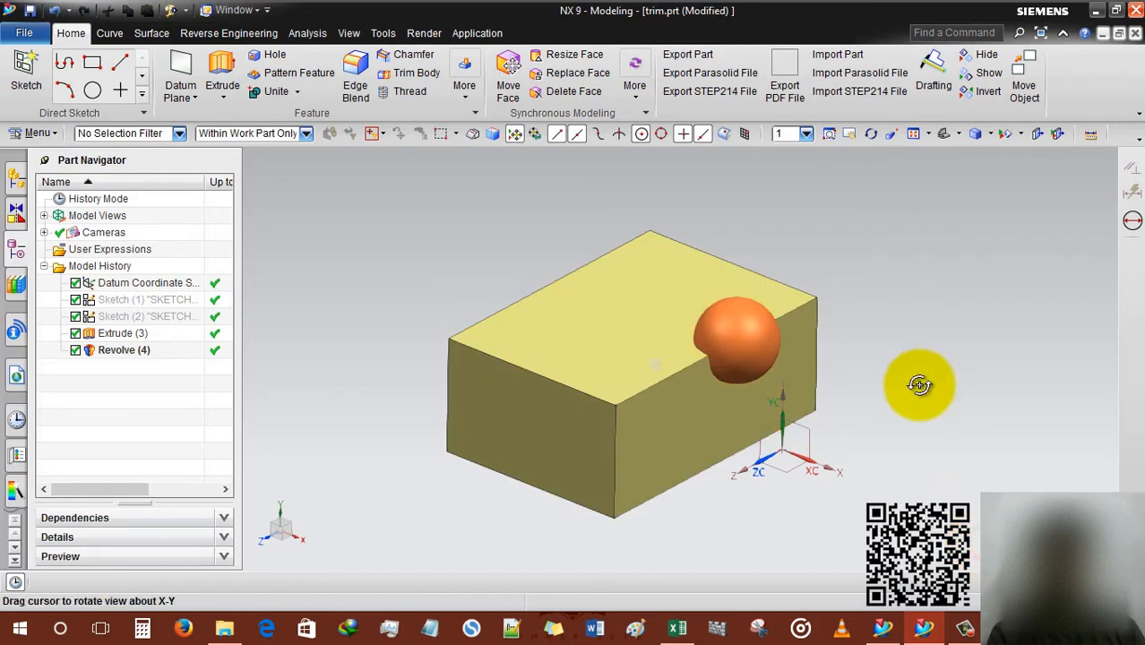
left_click_drag(918, 385, 913, 394)
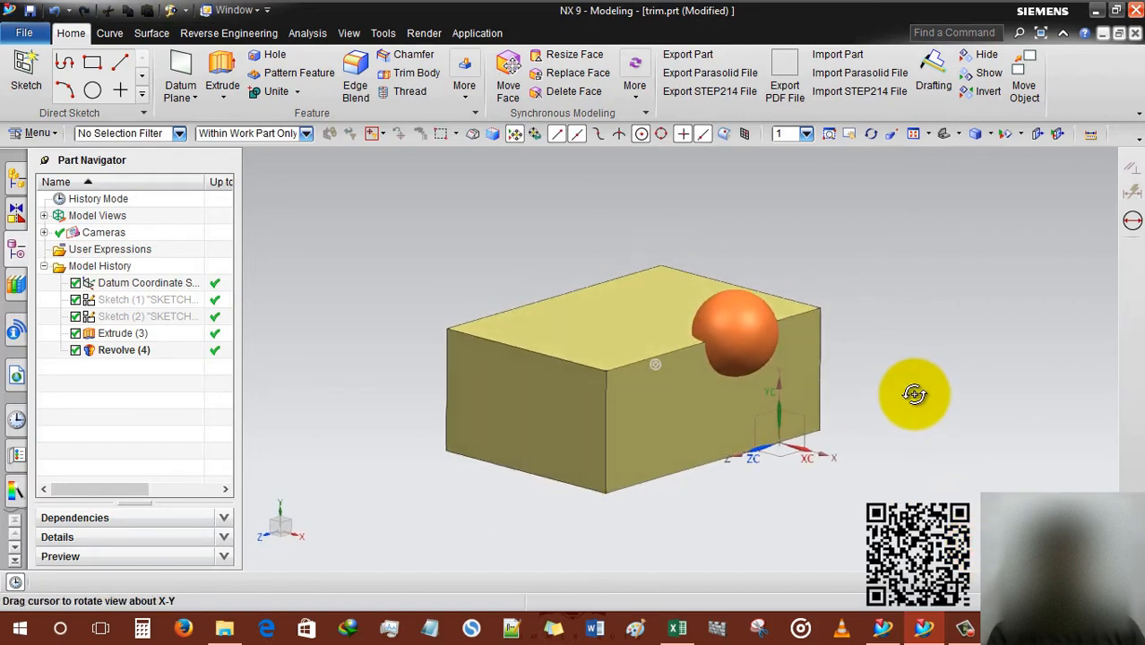
left_click_drag(914, 394, 690, 385)
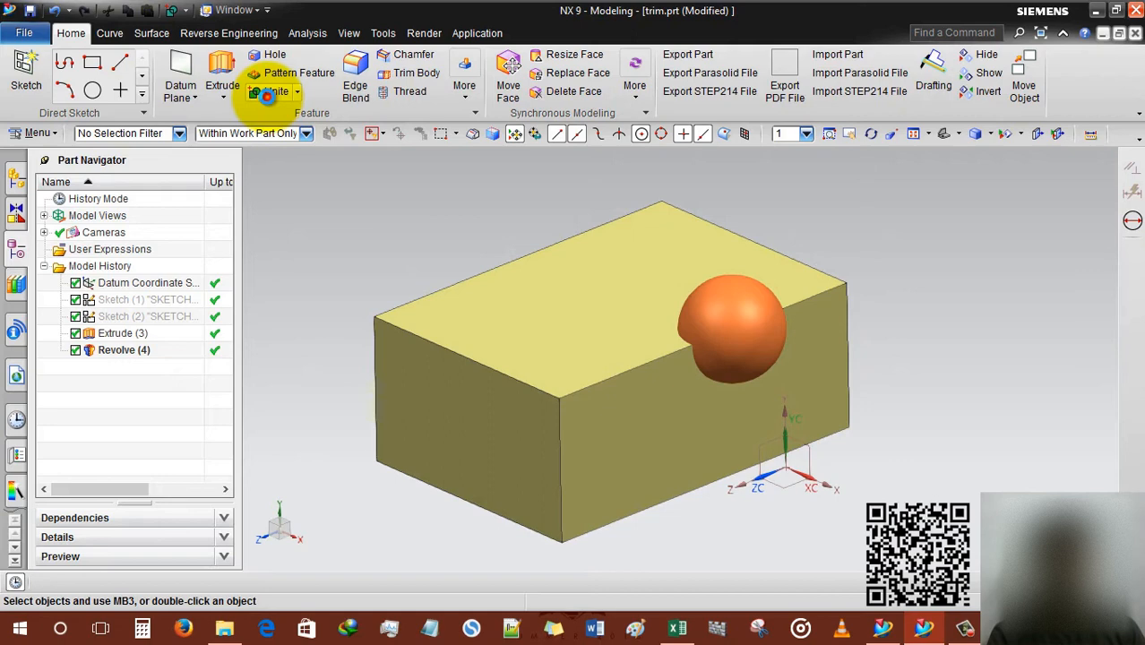
Unite the block as target with the sphere as tool, keeping neither body.
left_click(261, 90)
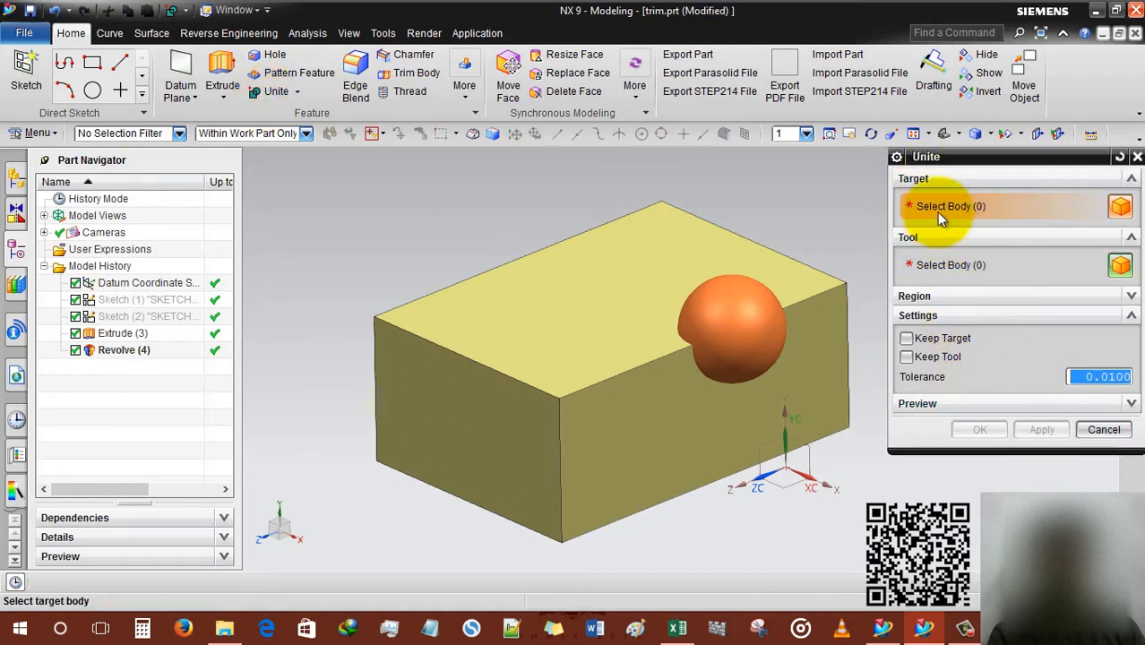
left_click(914, 296)
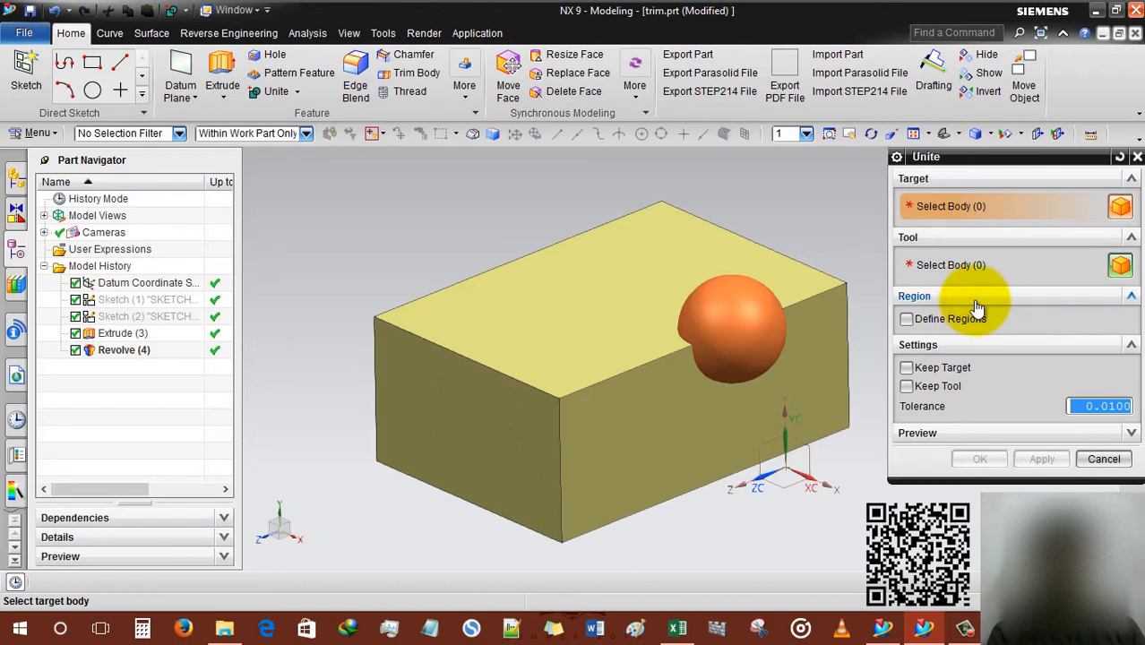
left_click(1130, 295)
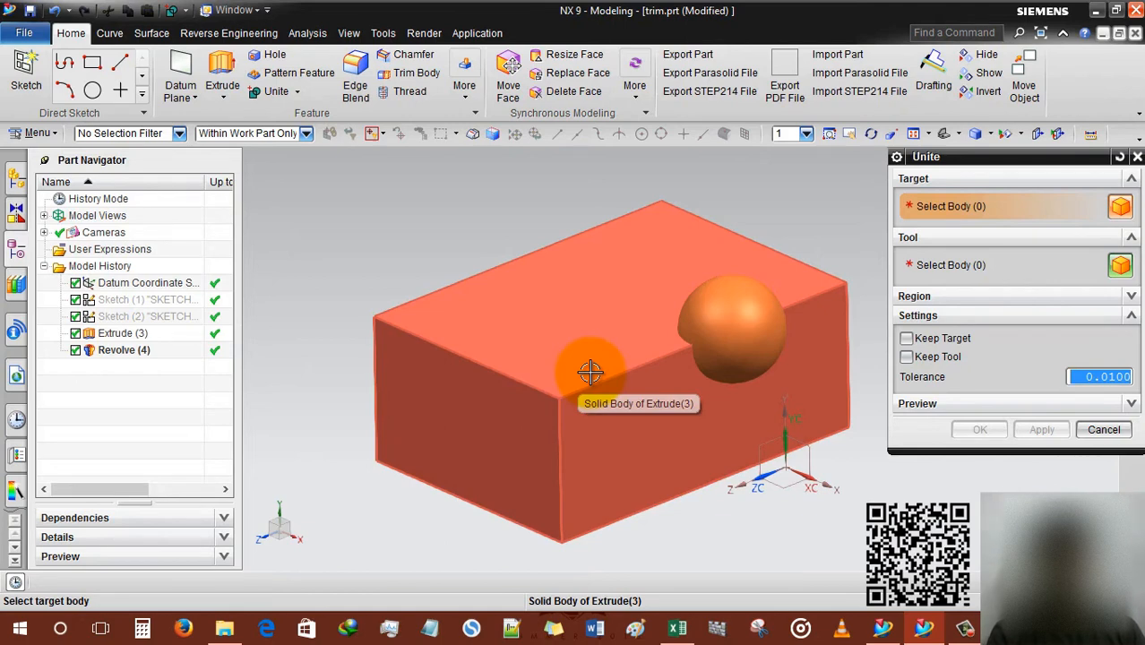
mouse_move(587, 354)
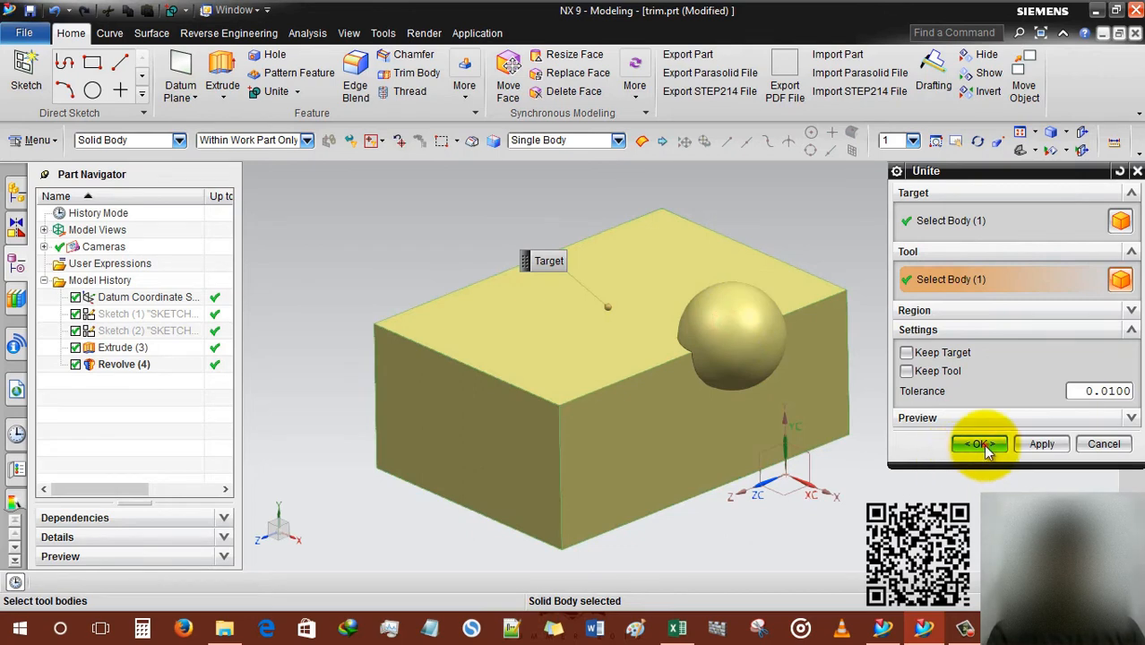
left_click(980, 443)
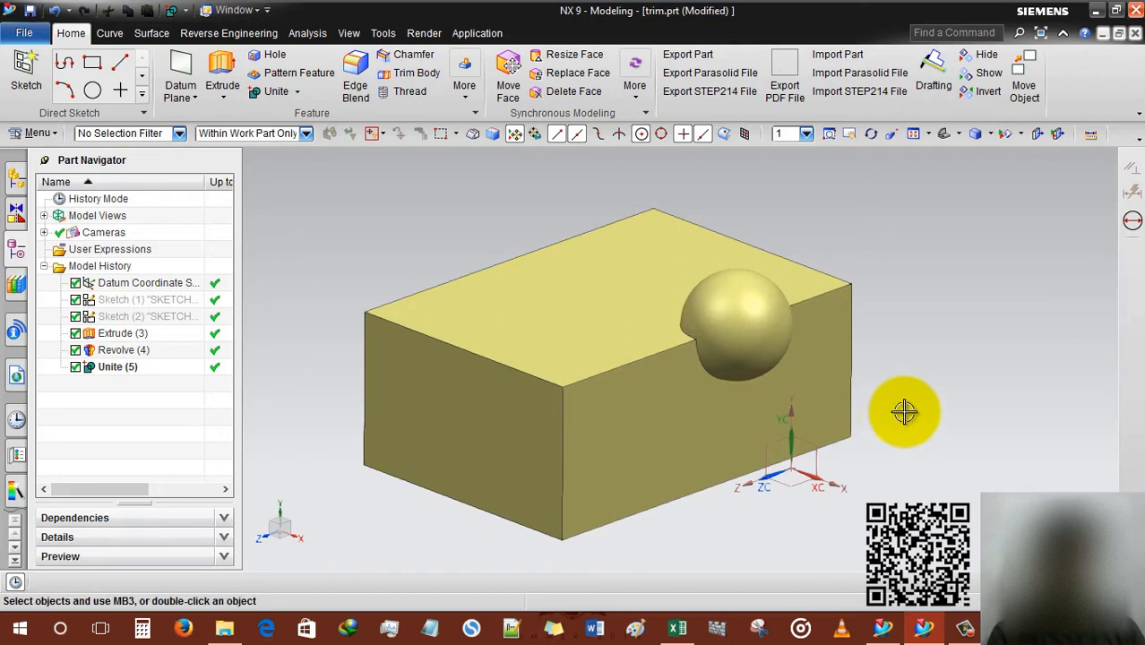
Undo the Unite feature, leaving the Extrude block and Revolve sphere as separate bodies.
right_click(114, 366)
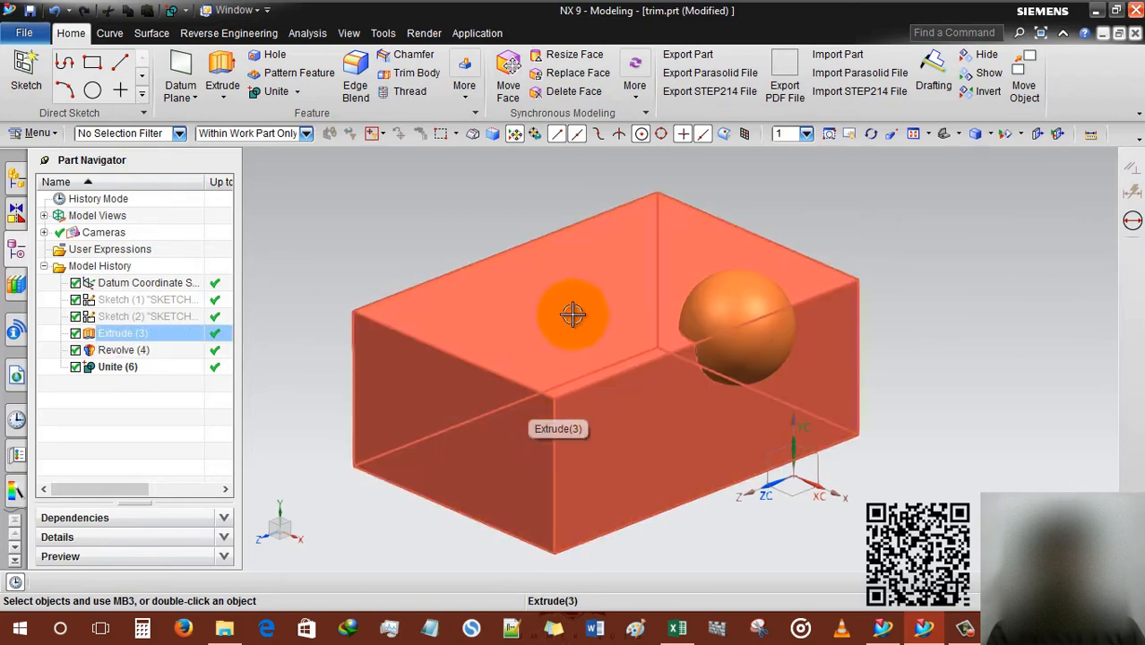
left_click(123, 349)
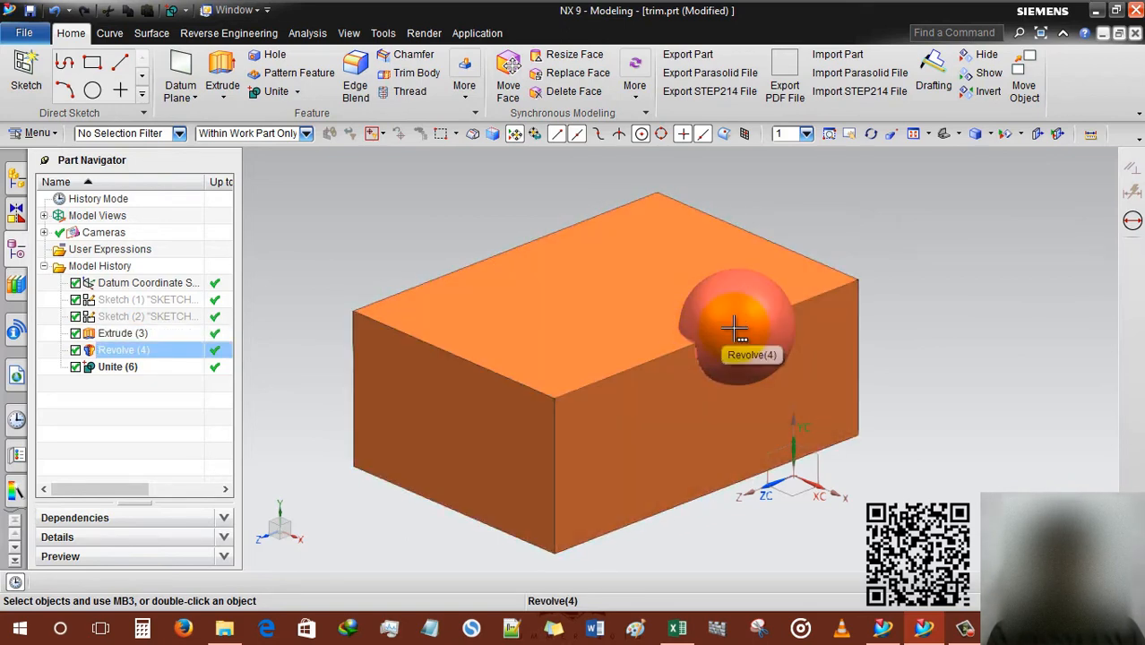
left_click(122, 333)
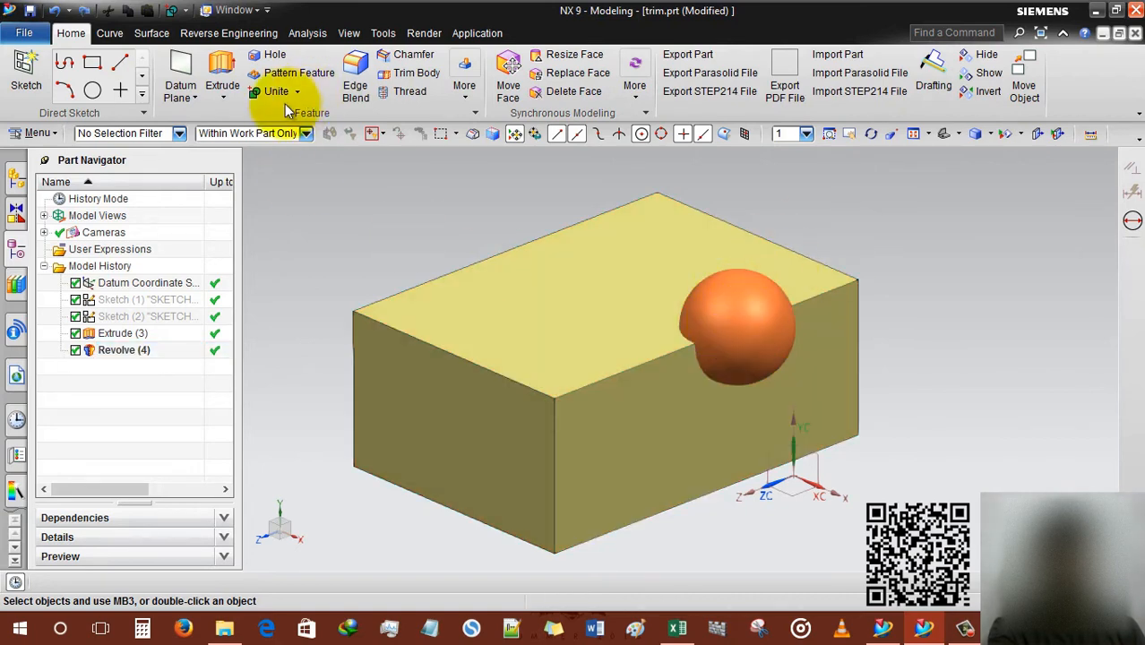
Unite the sphere into the block with Keep Target ticked.
left_click(275, 90)
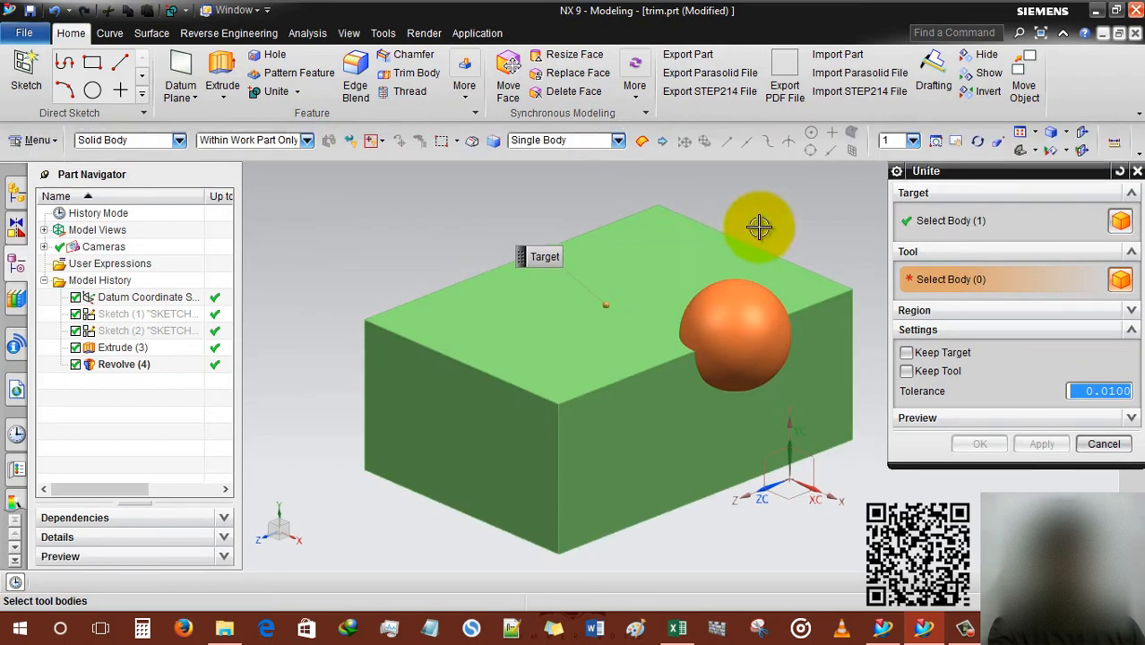
left_click(734, 336)
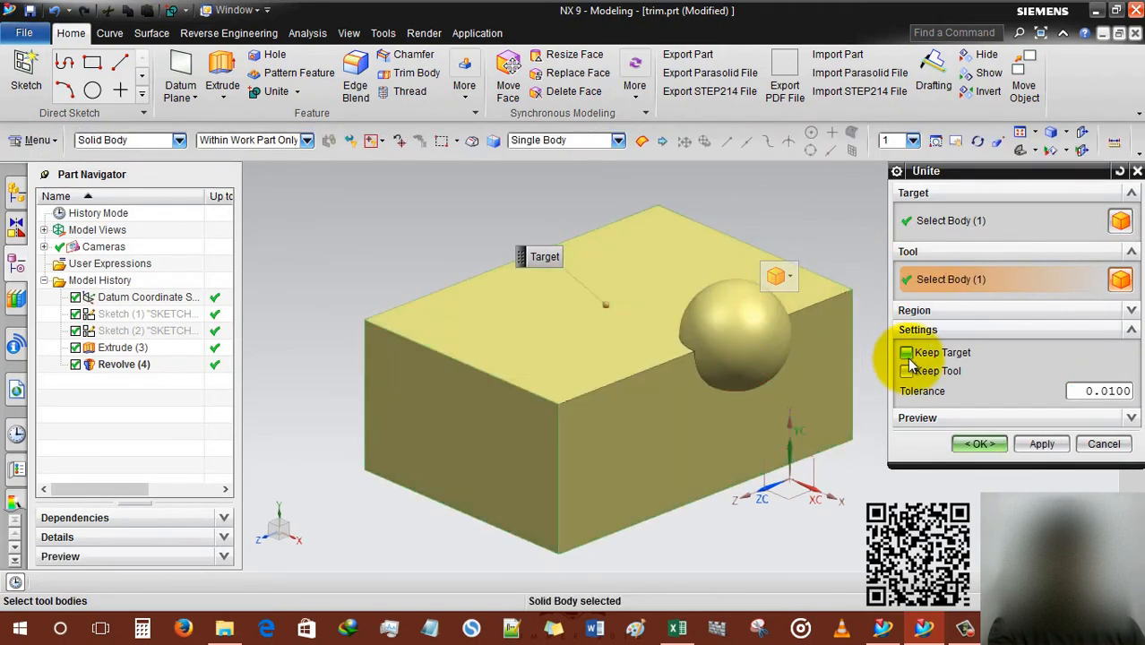
left_click(906, 352)
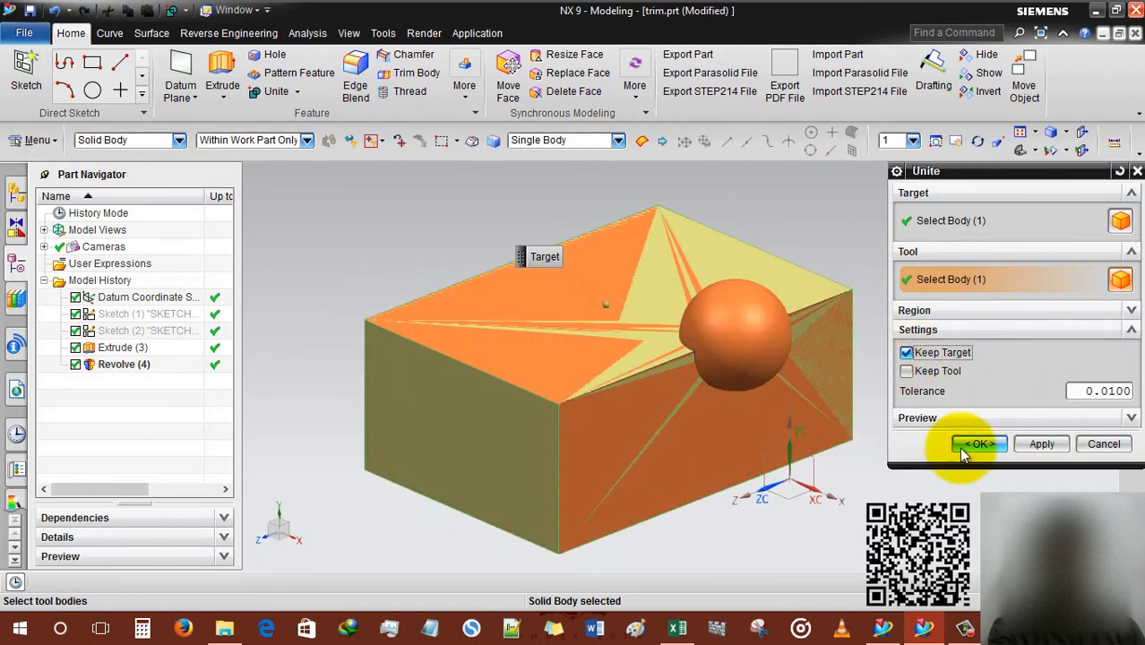
left_click(978, 443)
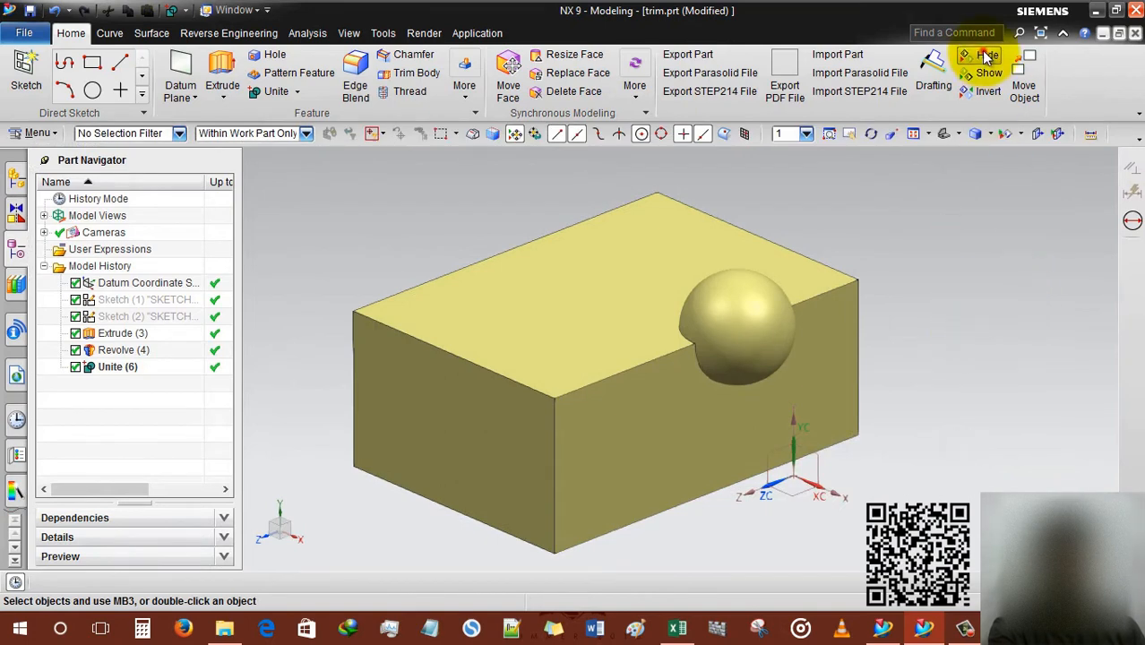
left_click(976, 56)
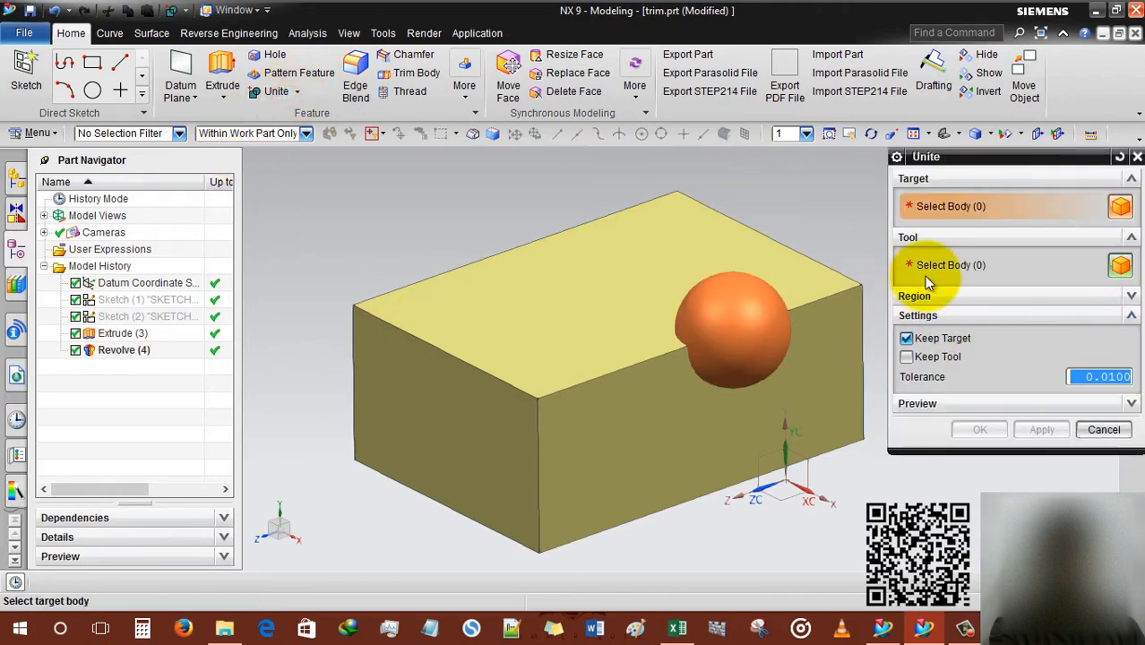
Redo the unite with Keep Tool instead of Keep Target, and hide the result.
left_click(906, 338)
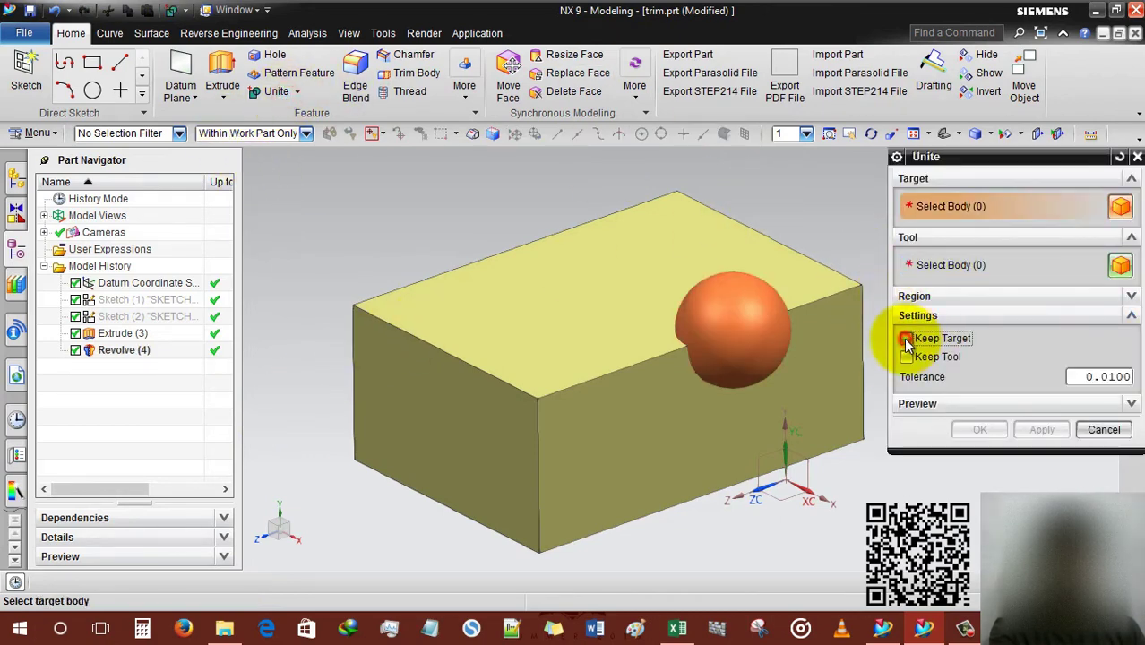
left_click(906, 357)
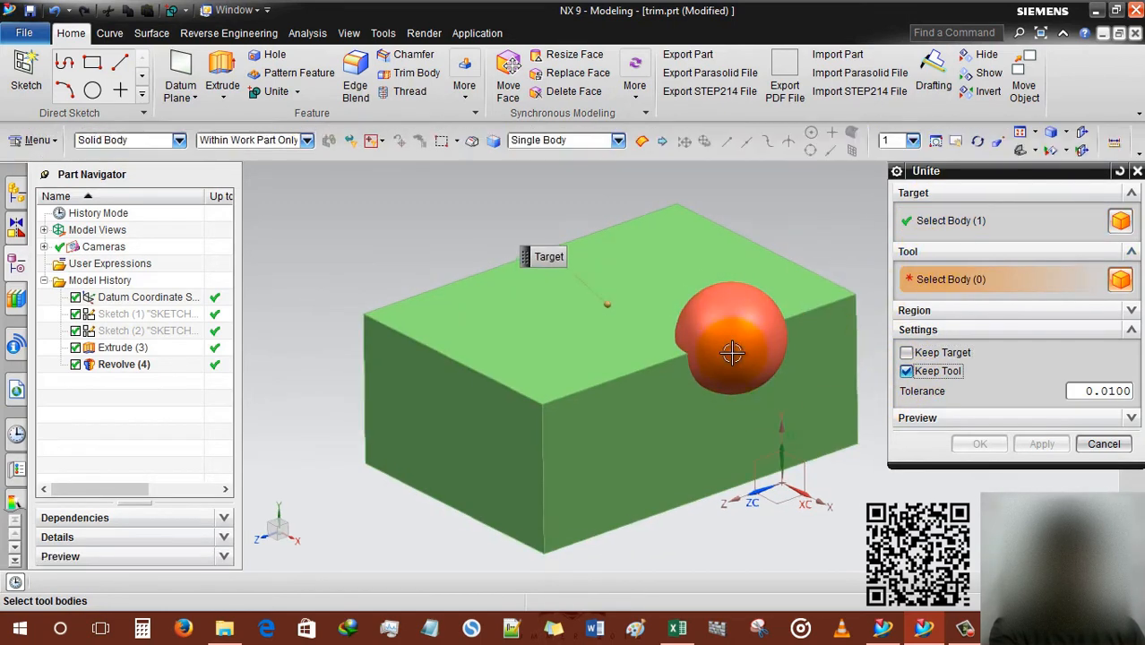
left_click(979, 443)
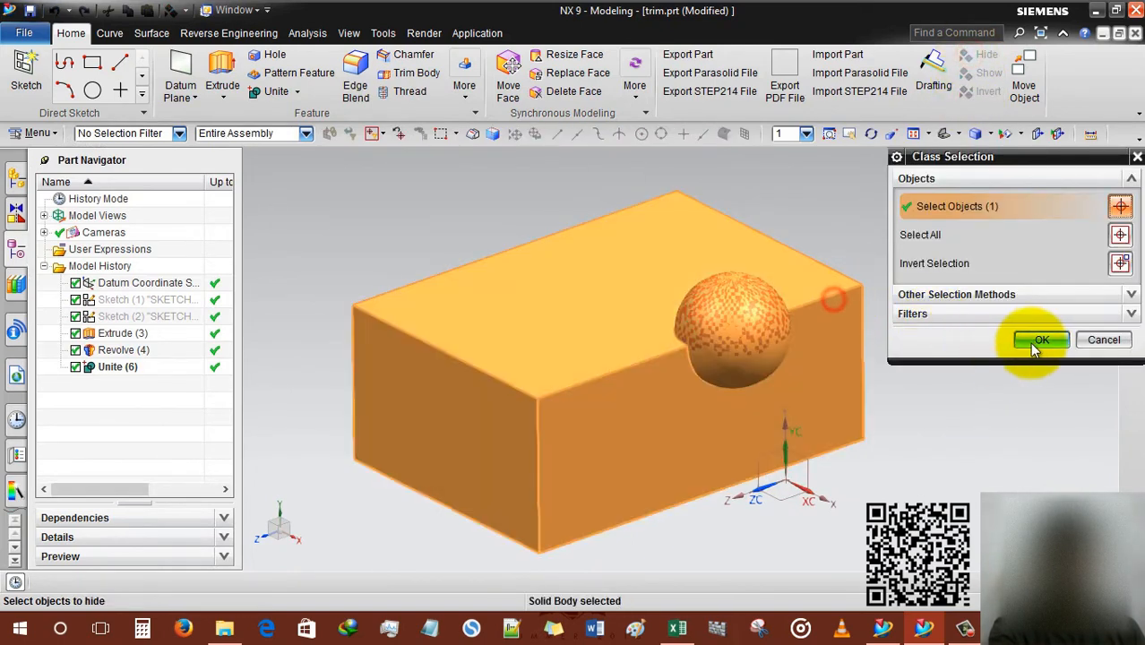
left_click(1041, 339)
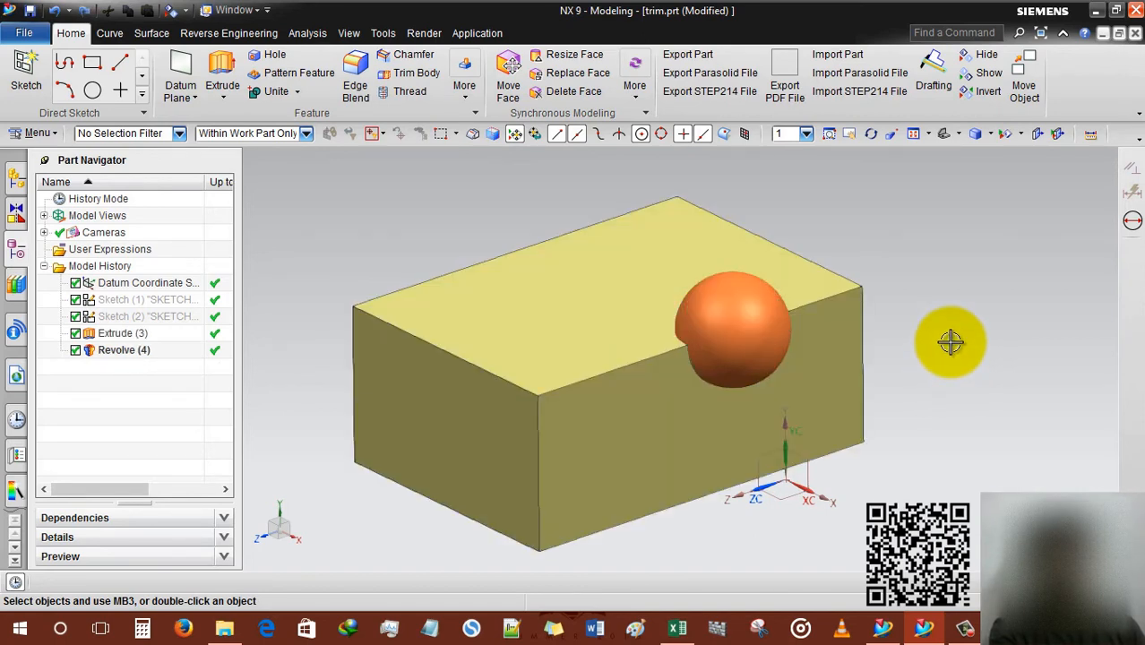
mouse_move(376, 235)
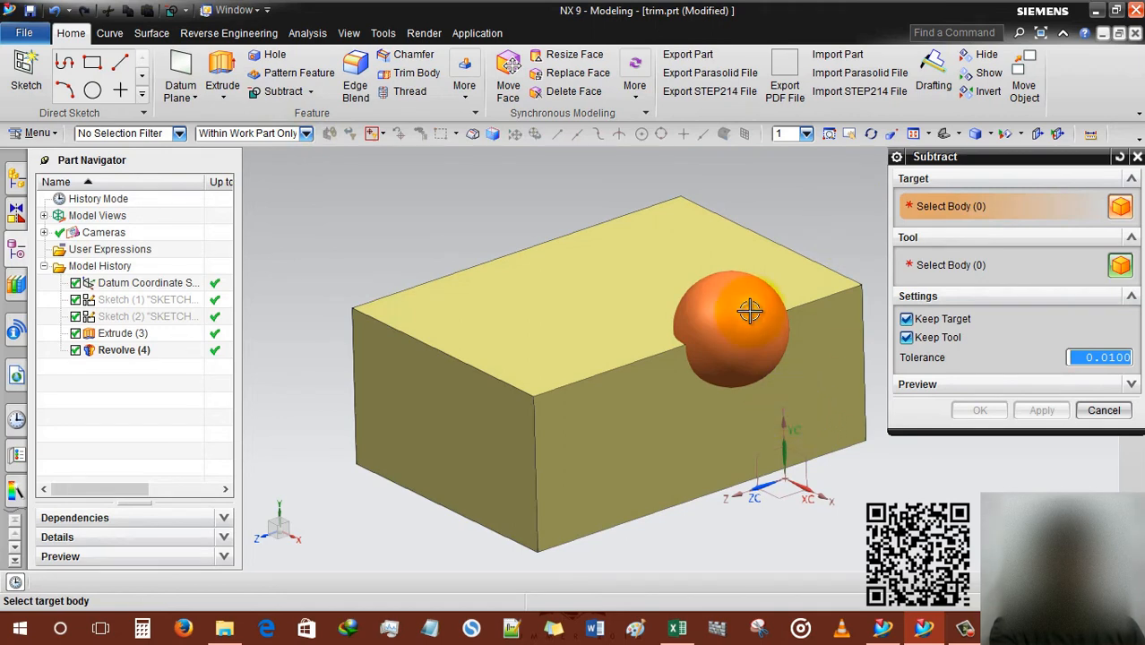
mouse_move(732, 325)
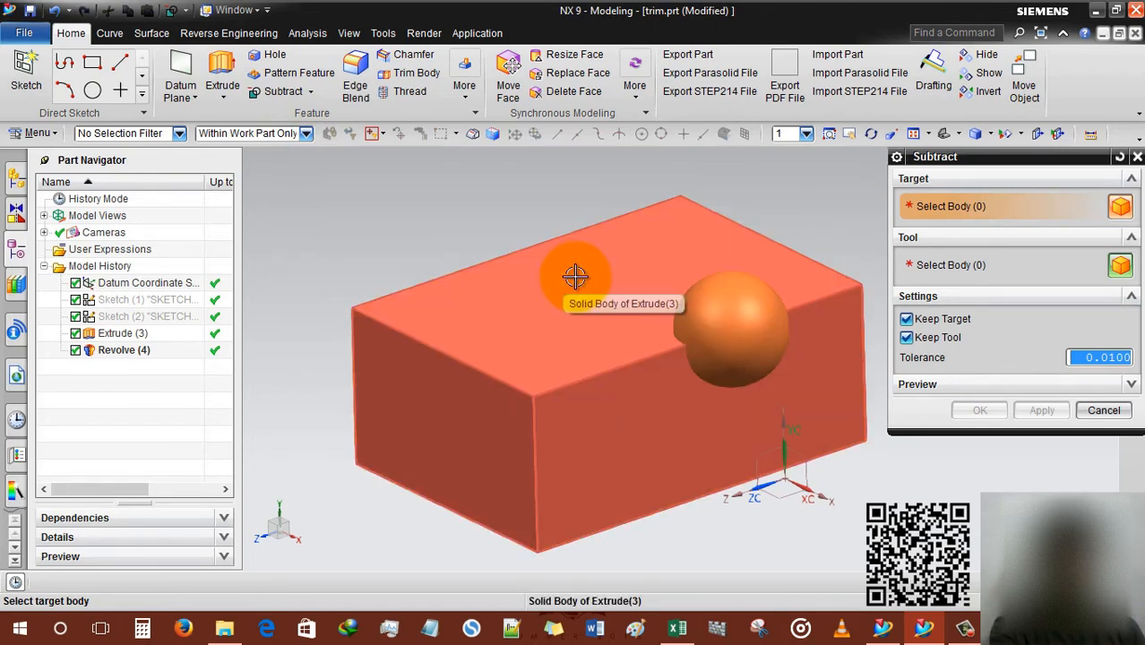
mouse_move(606, 267)
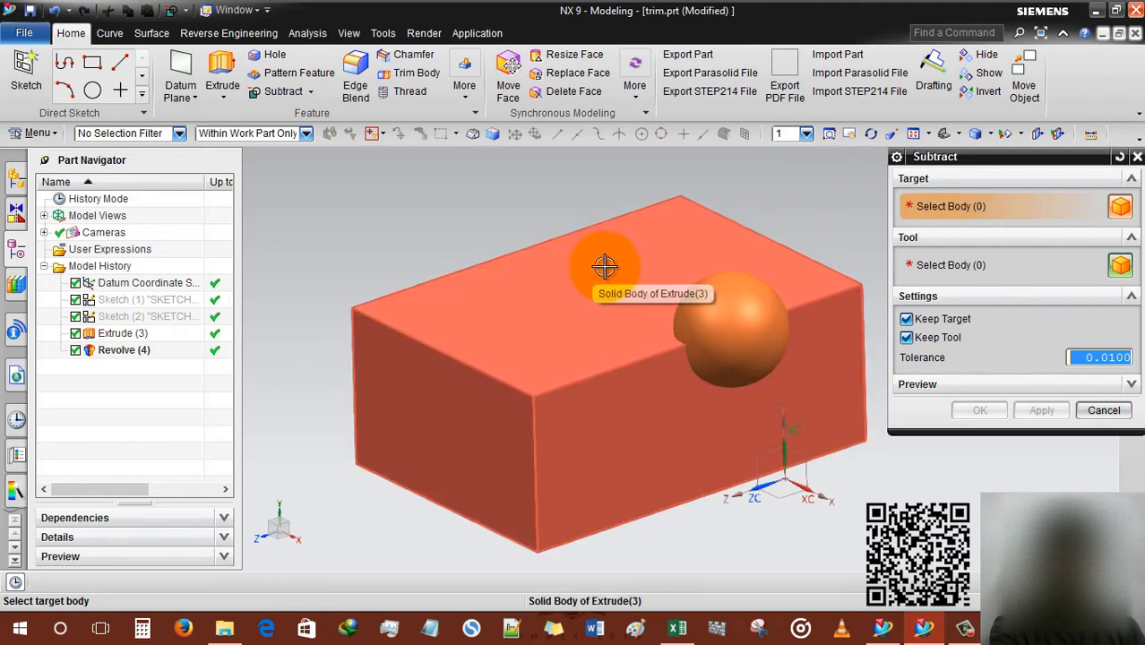
Subtract the sphere from the block with neither body kept, and preview the pocket.
left_click(605, 265)
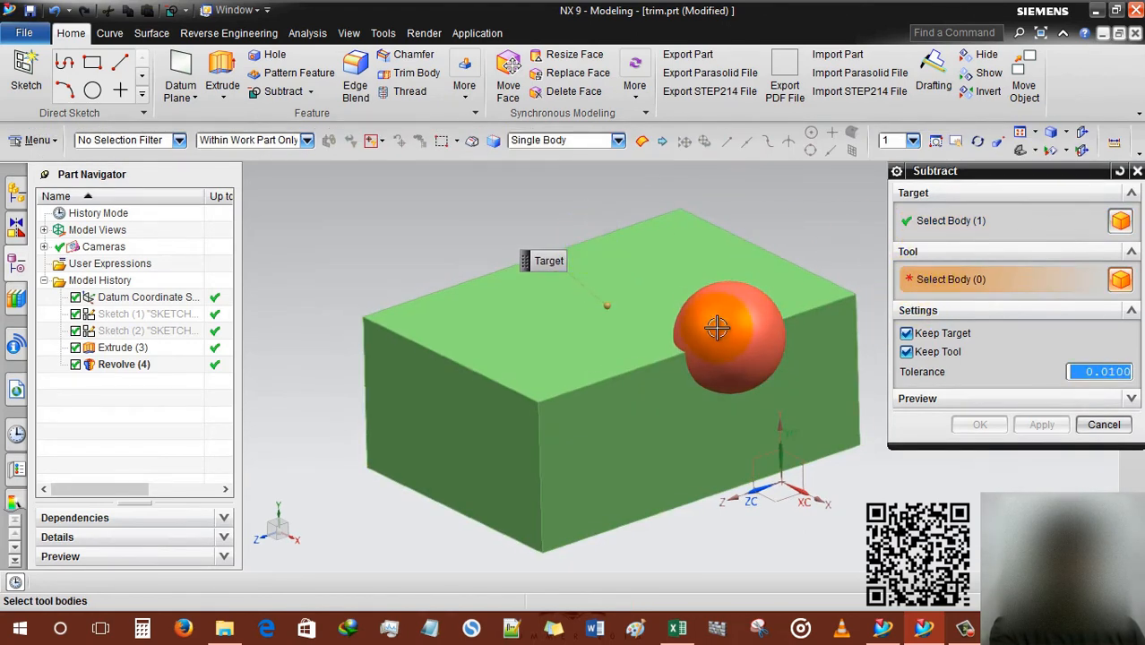
left_click(716, 329)
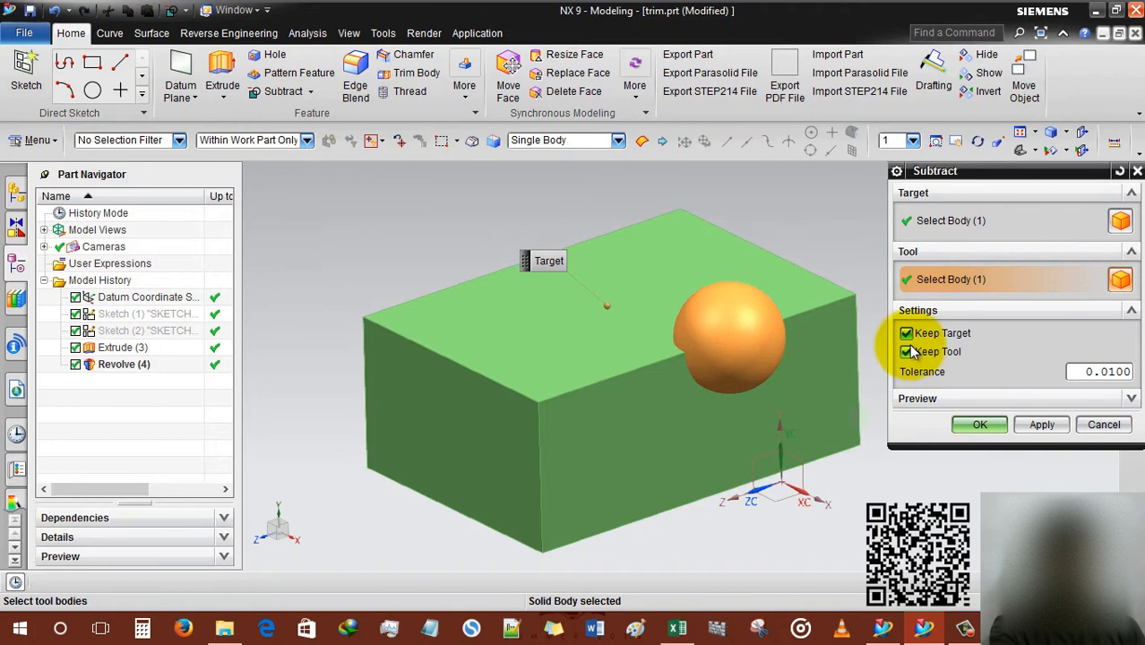
left_click(905, 333)
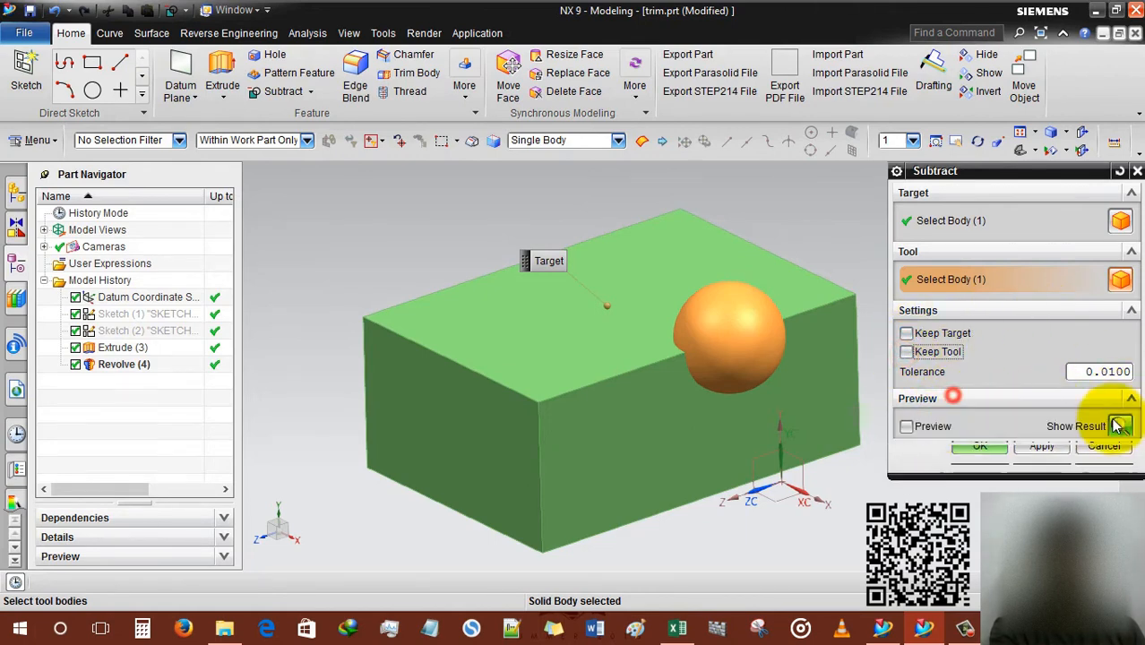
left_click(1119, 425)
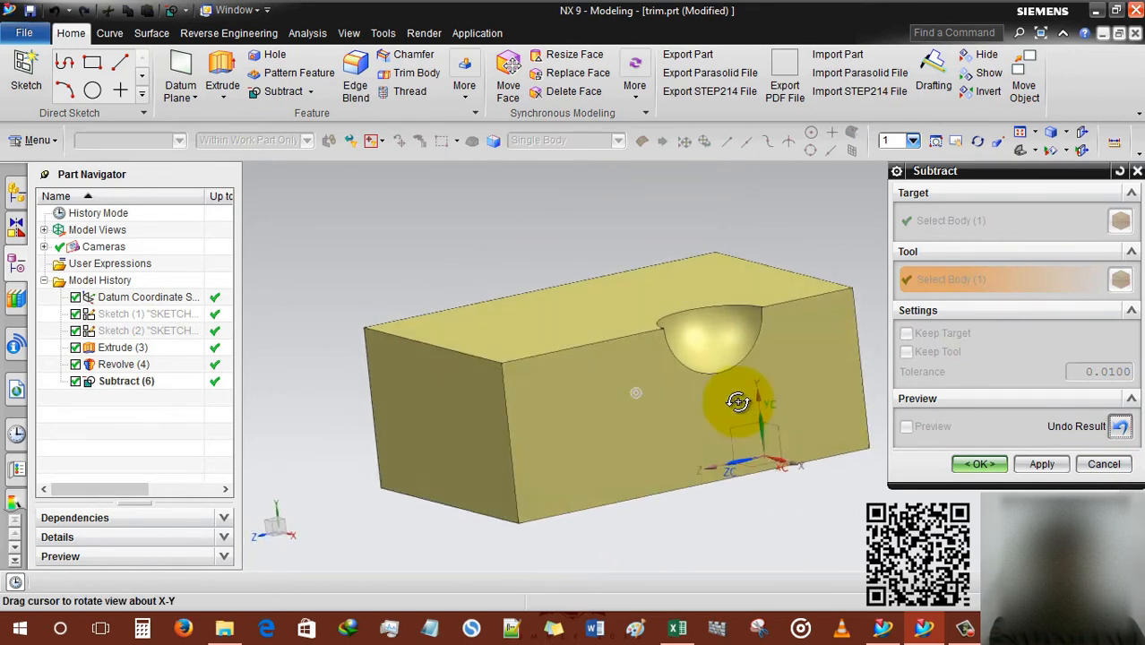
left_click_drag(736, 401, 740, 410)
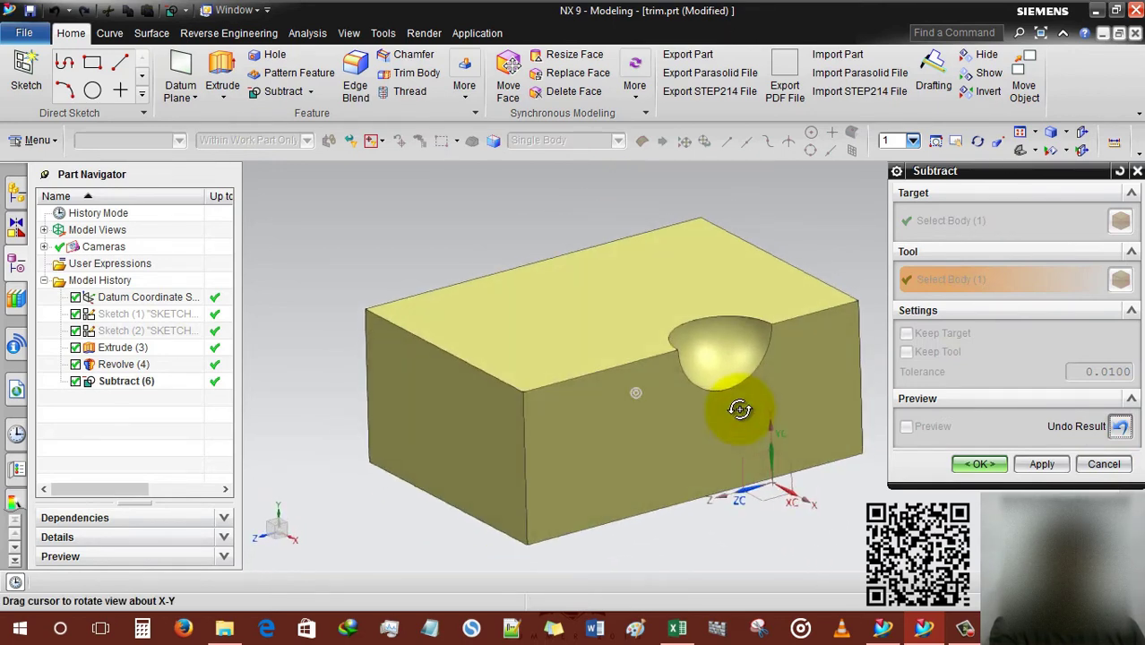
left_click(1117, 427)
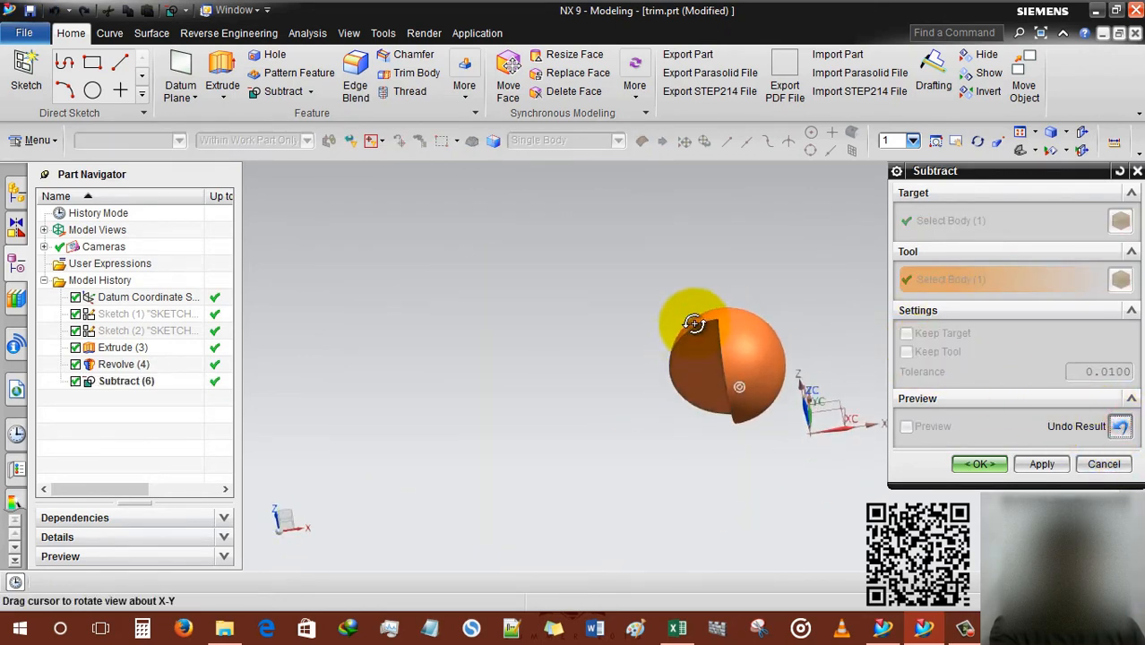
Orbit around the leftover sphere piece, then undo the previewed subtraction.
left_click_drag(694, 322, 710, 277)
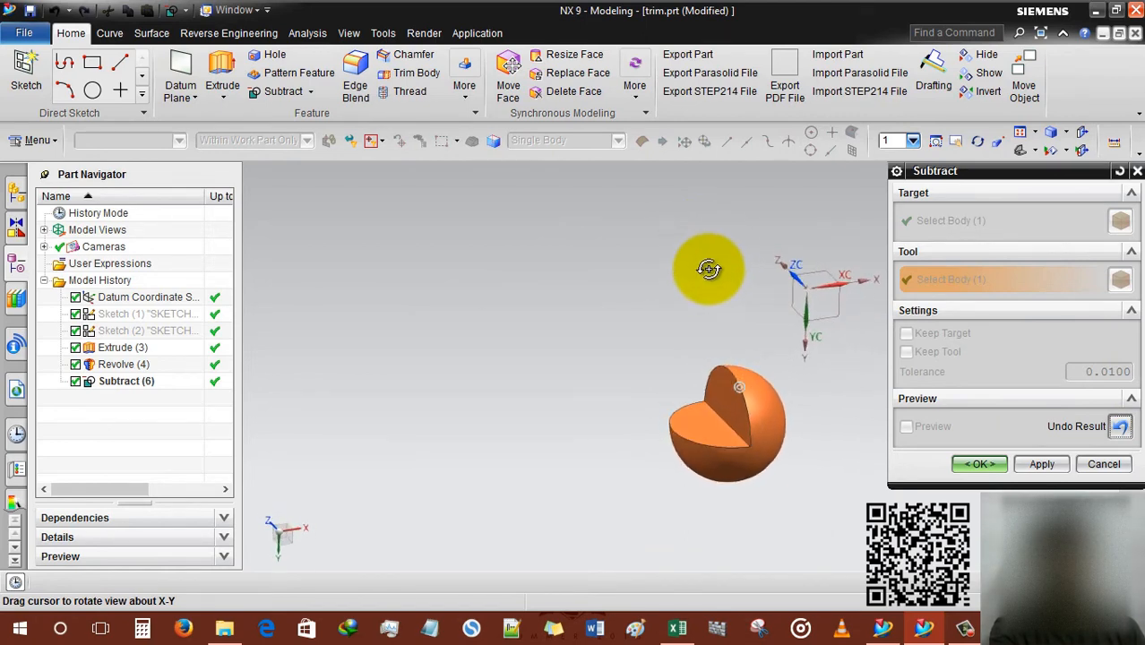
left_click_drag(708, 268, 721, 394)
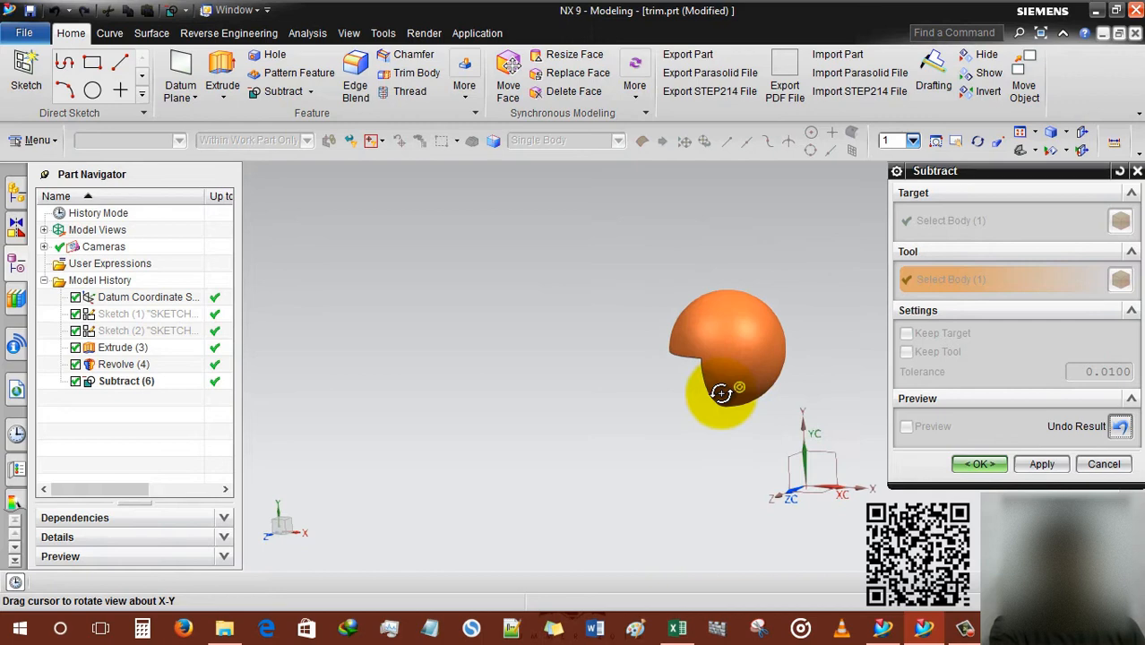
left_click(1120, 426)
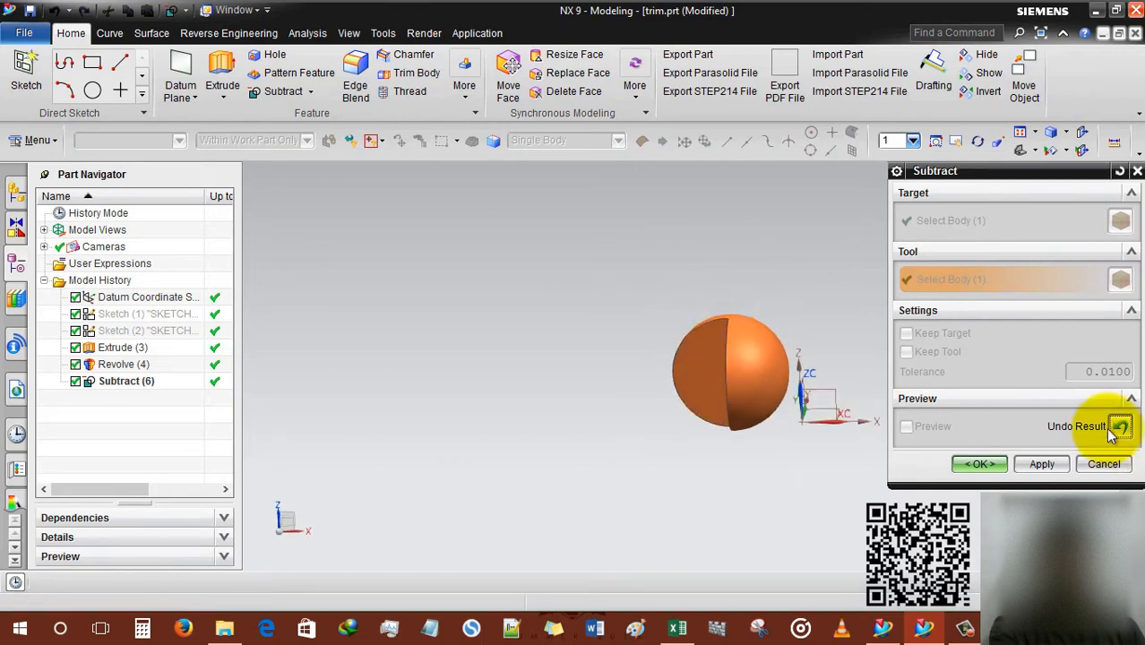
left_click(1119, 426)
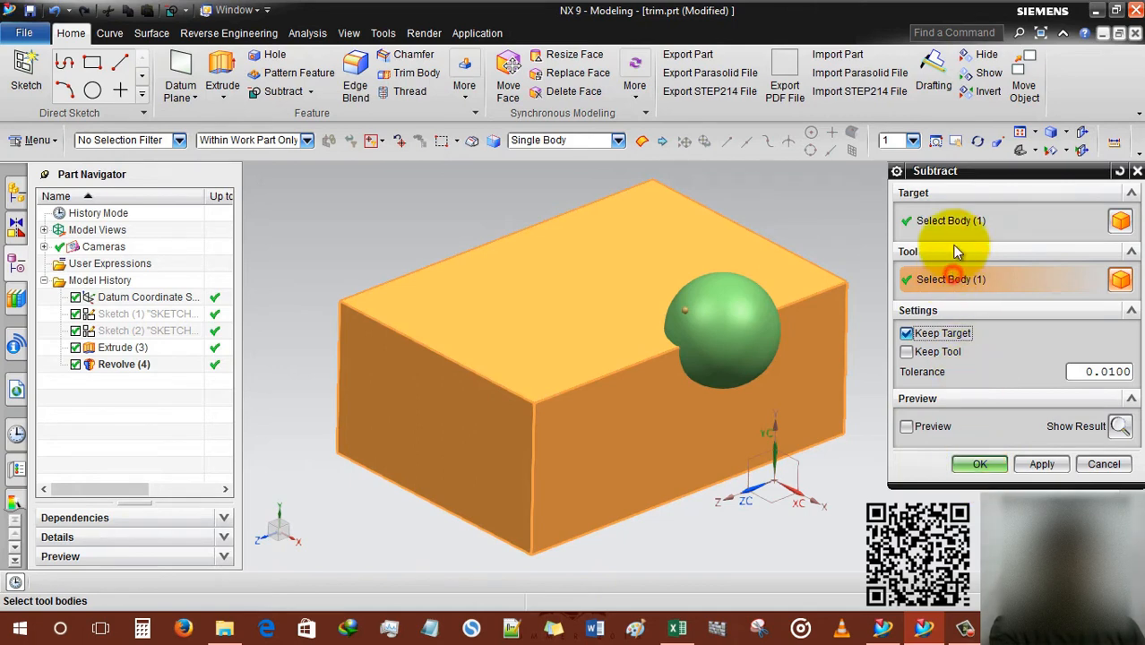
Apply the sphere-from-block subtraction with Keep Target ticked.
left_click(960, 237)
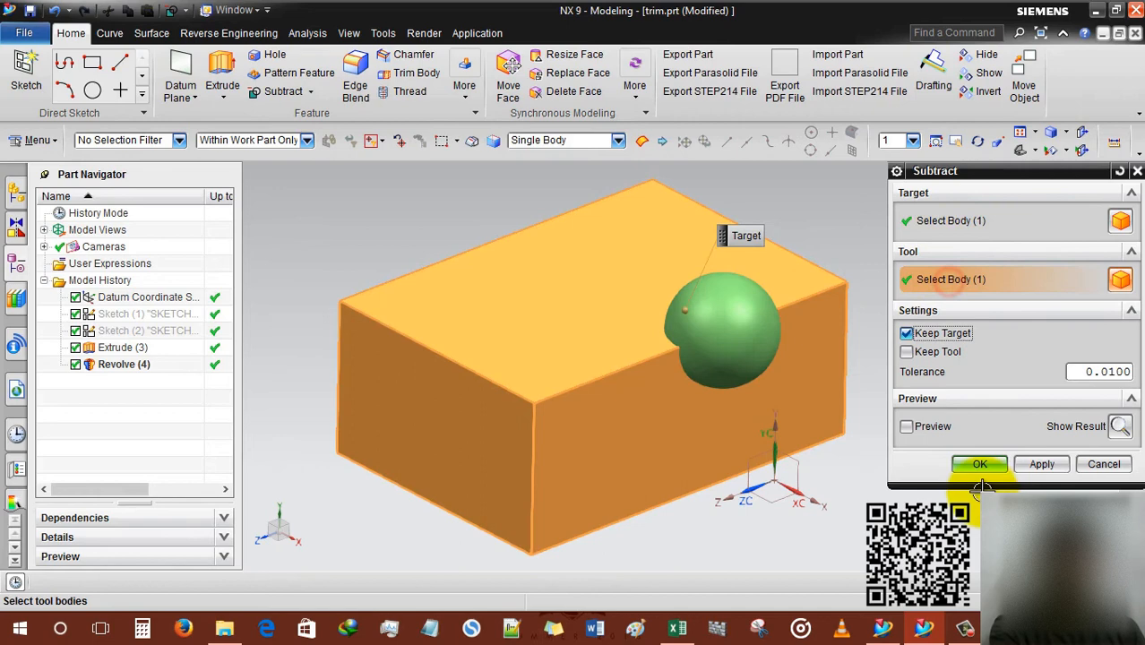
left_click(978, 463)
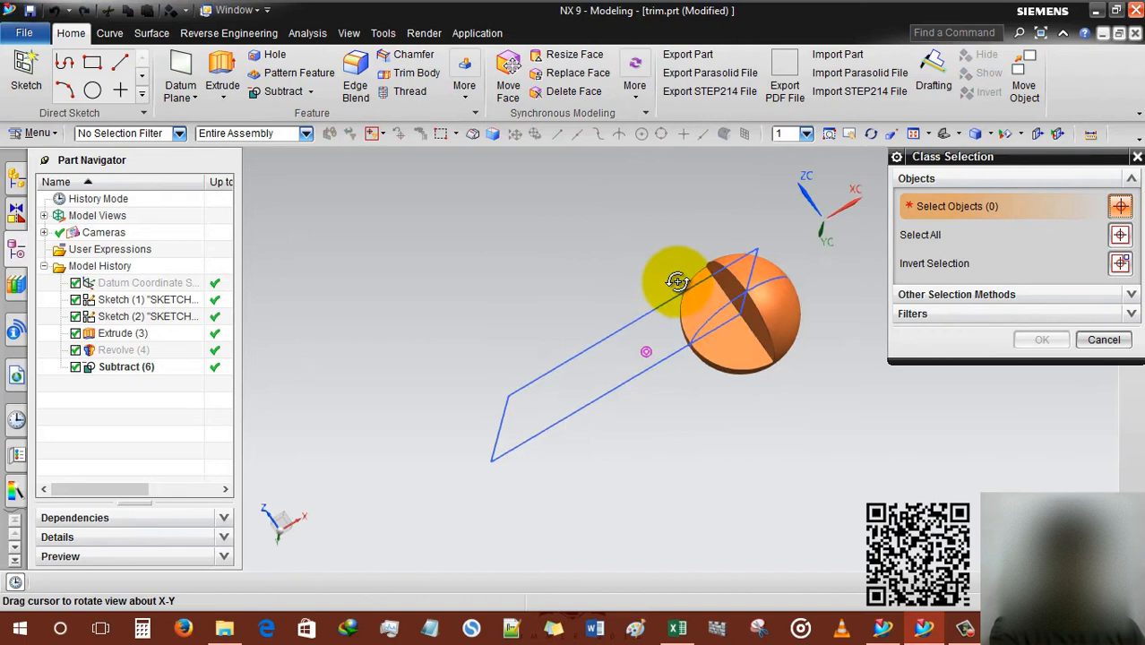
Orbit around the cut sphere piece, then undo Subtract (6) to restore both solids.
left_click_drag(676, 282, 701, 344)
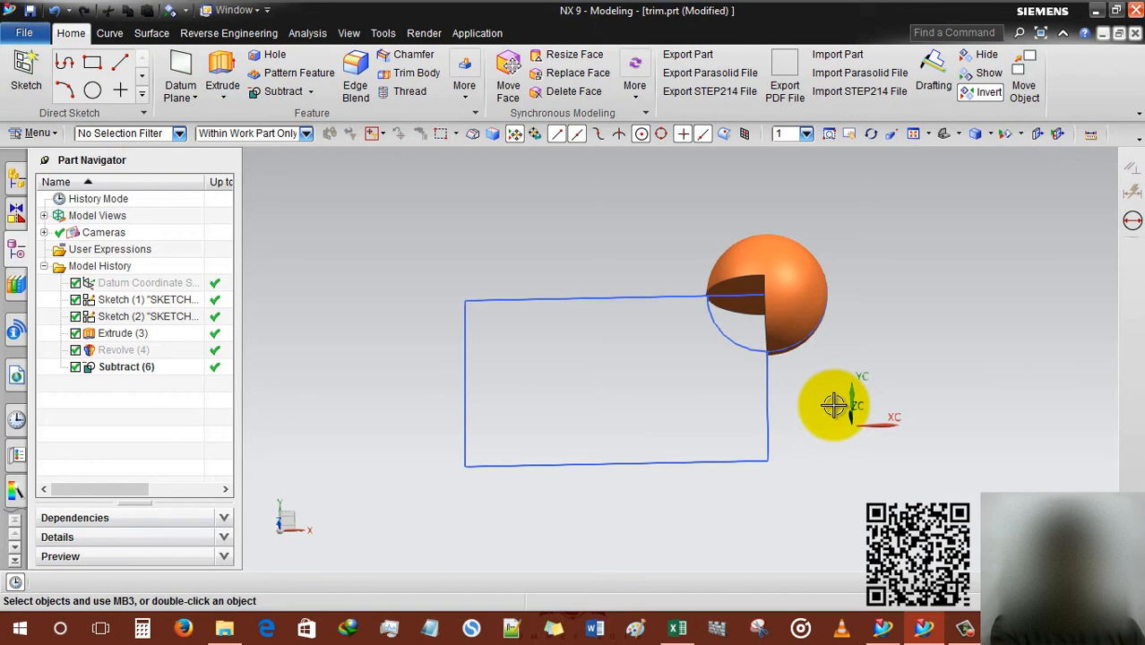
left_click_drag(833, 404, 700, 319)
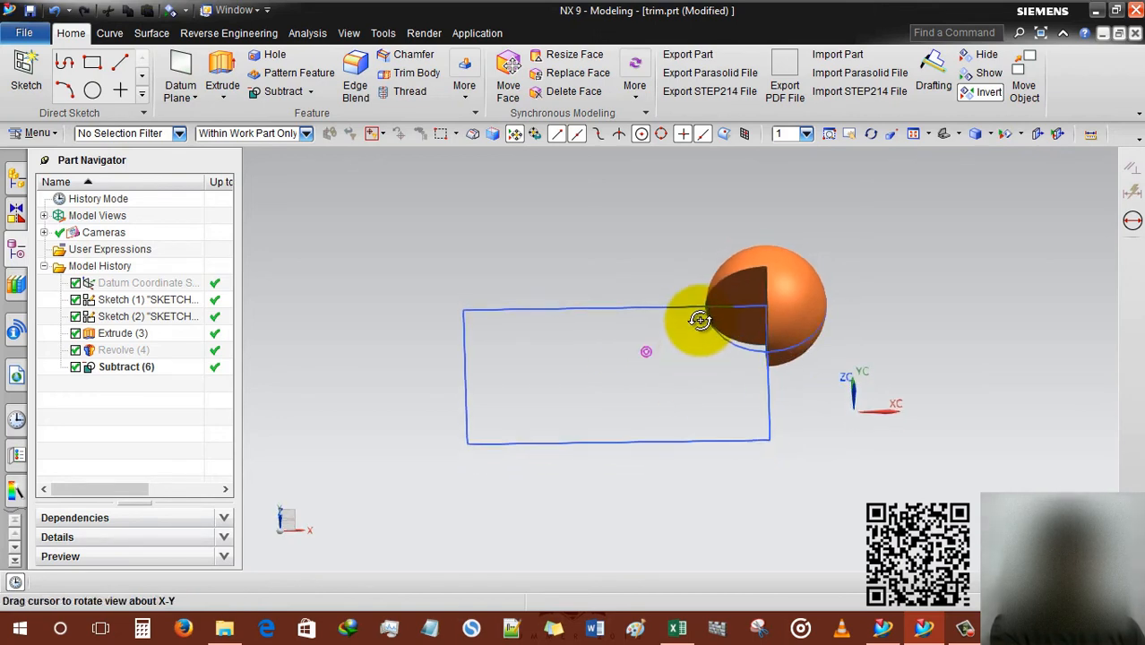
left_click_drag(699, 320, 670, 360)
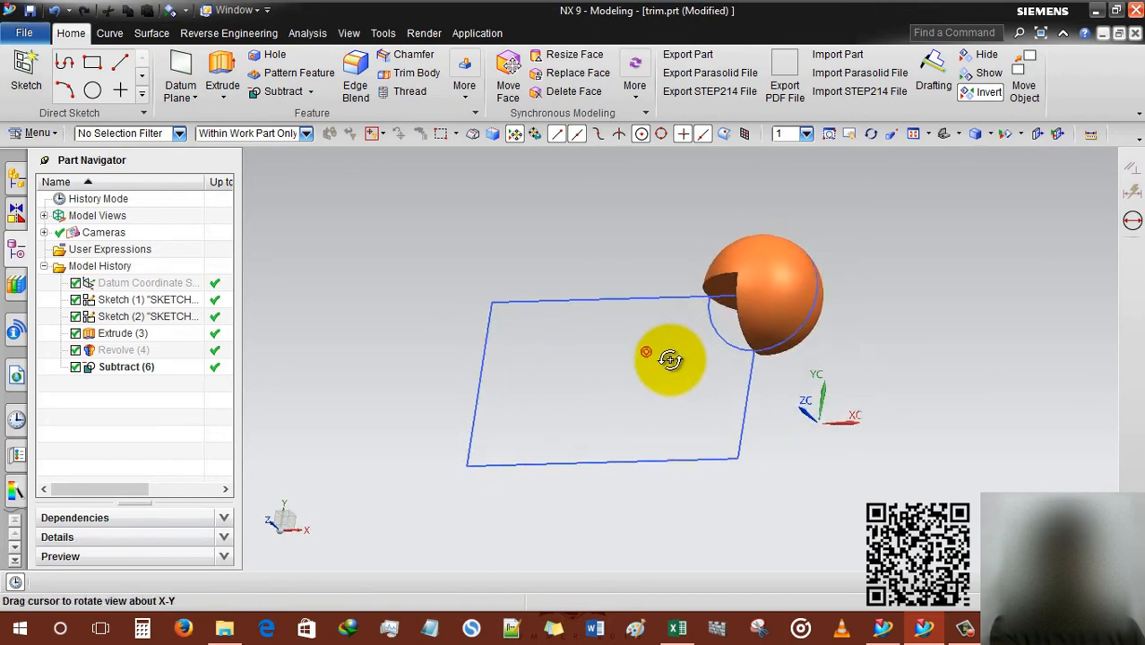
left_click(126, 366)
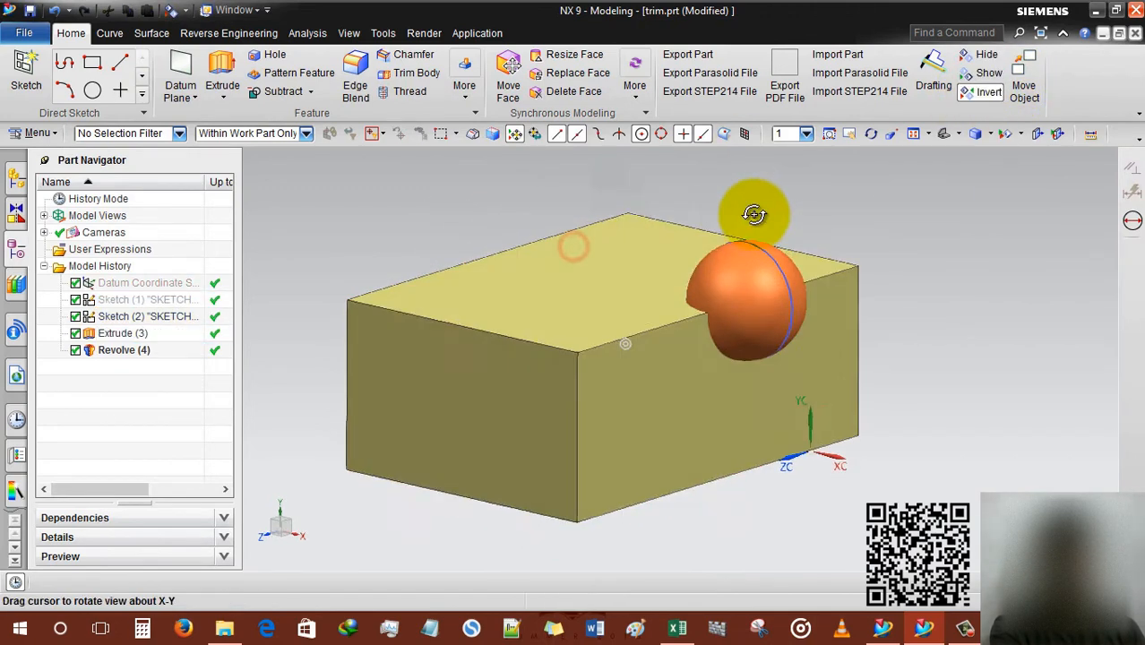
left_click(122, 333)
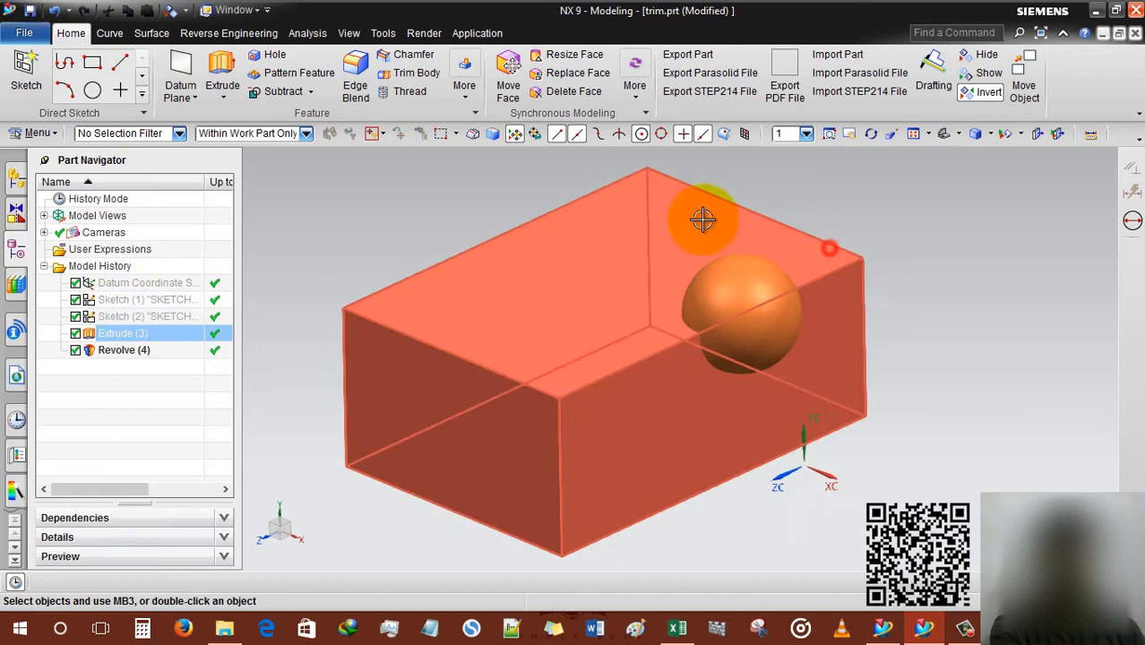
left_click(309, 91)
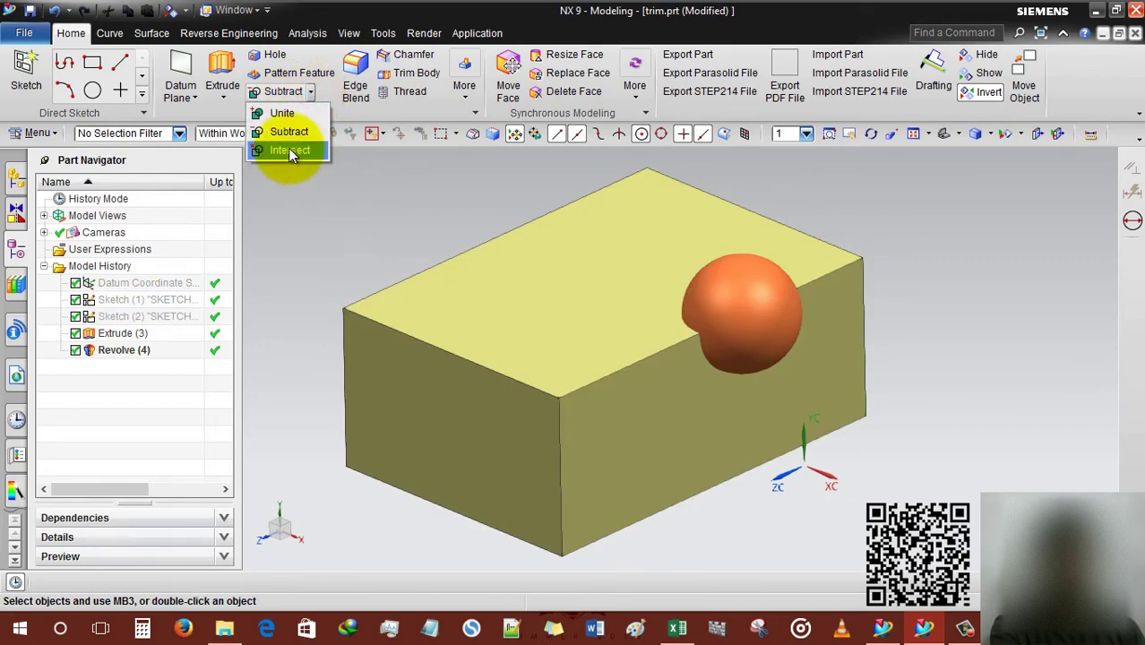
left_click(289, 149)
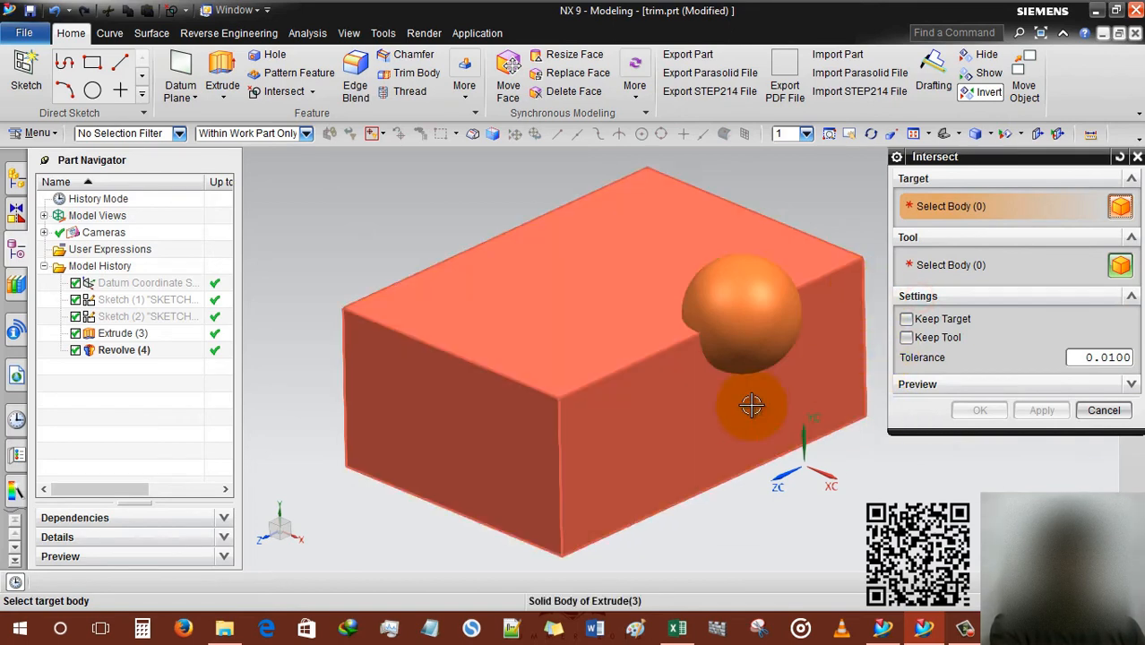
left_click(750, 407)
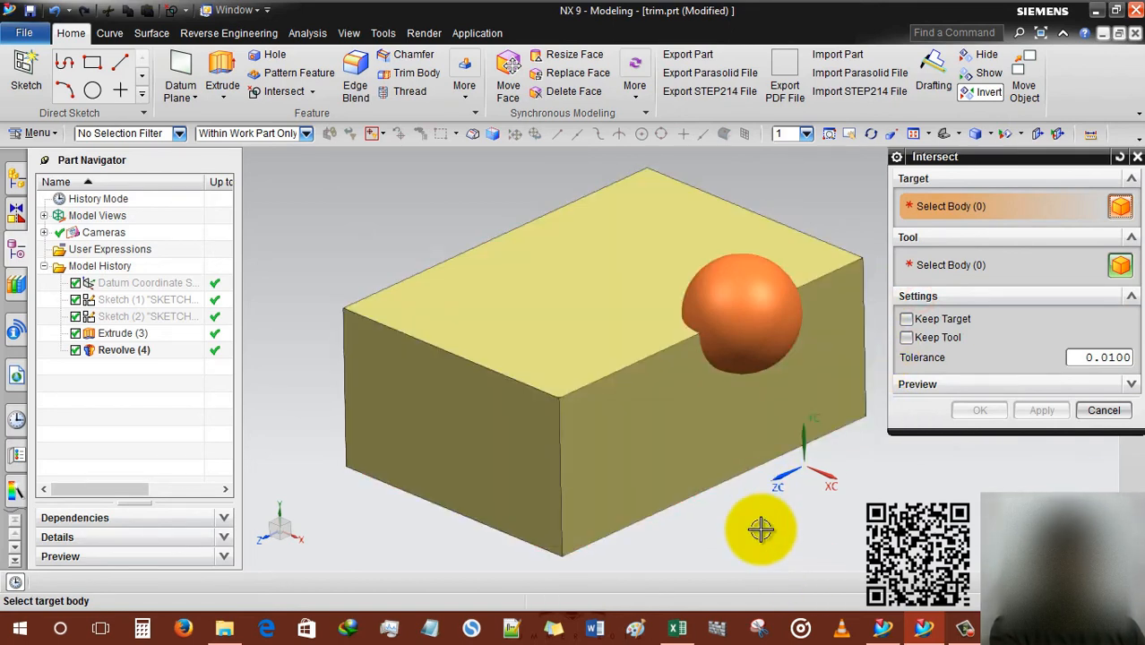
mouse_move(600, 302)
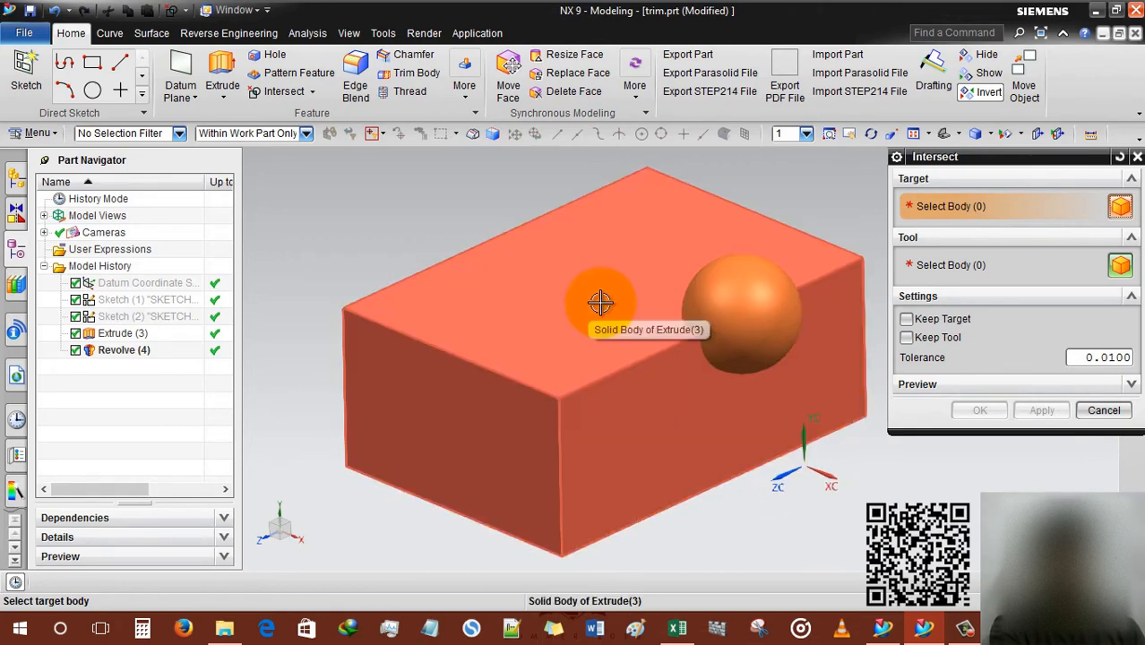
mouse_move(591, 291)
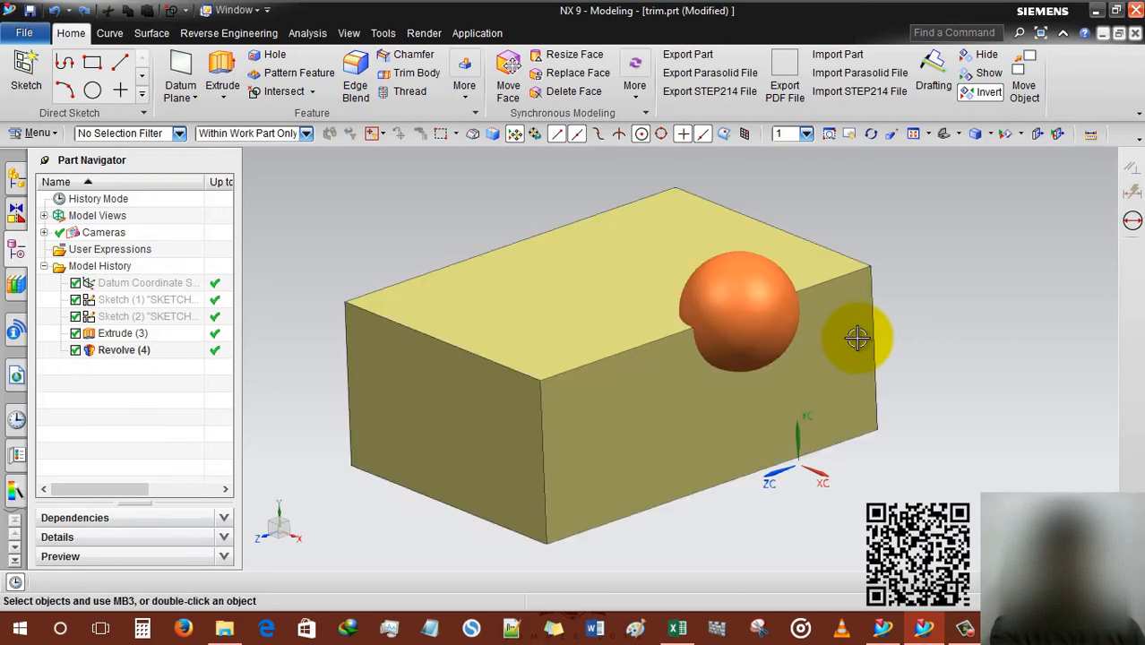
left_click(123, 332)
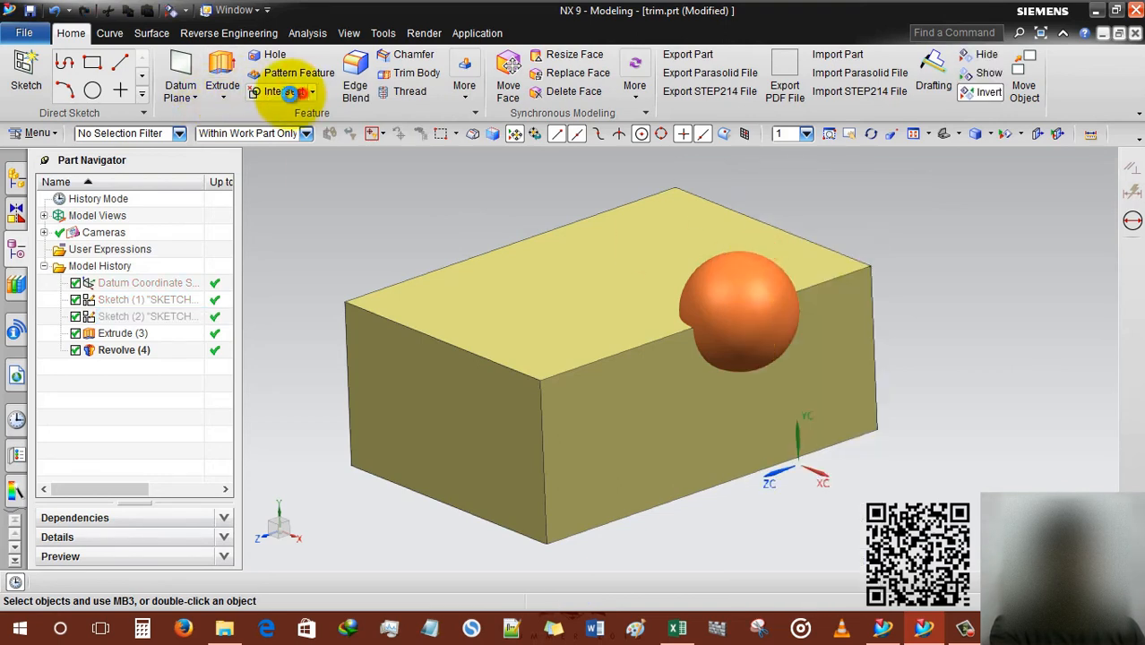
left_click(279, 91)
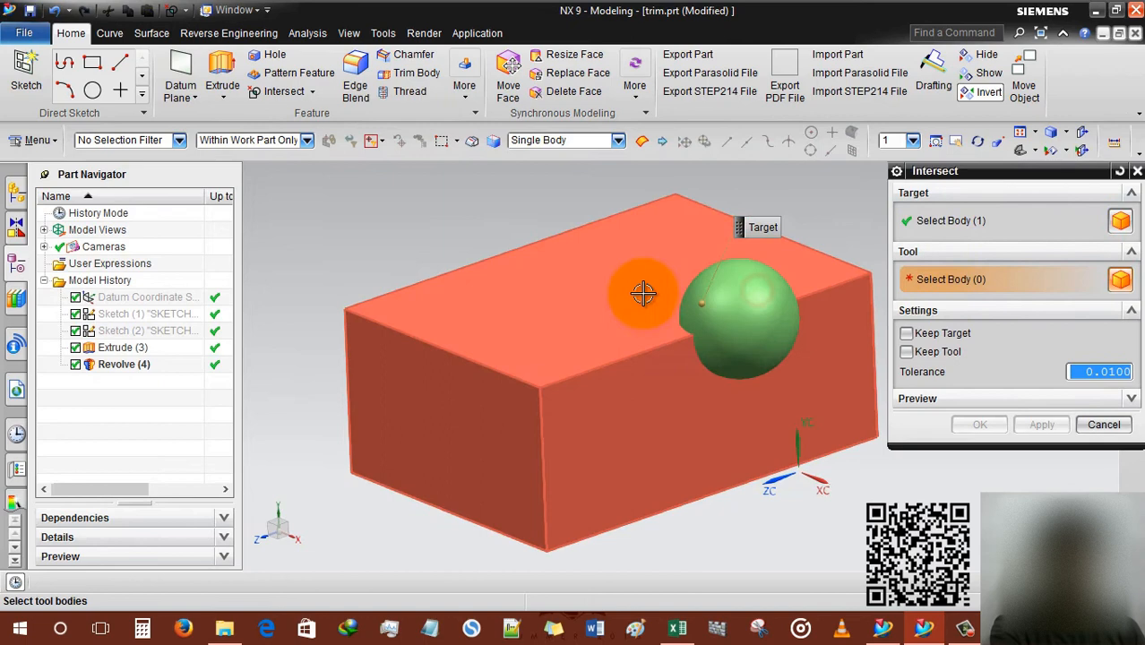
left_click(979, 424)
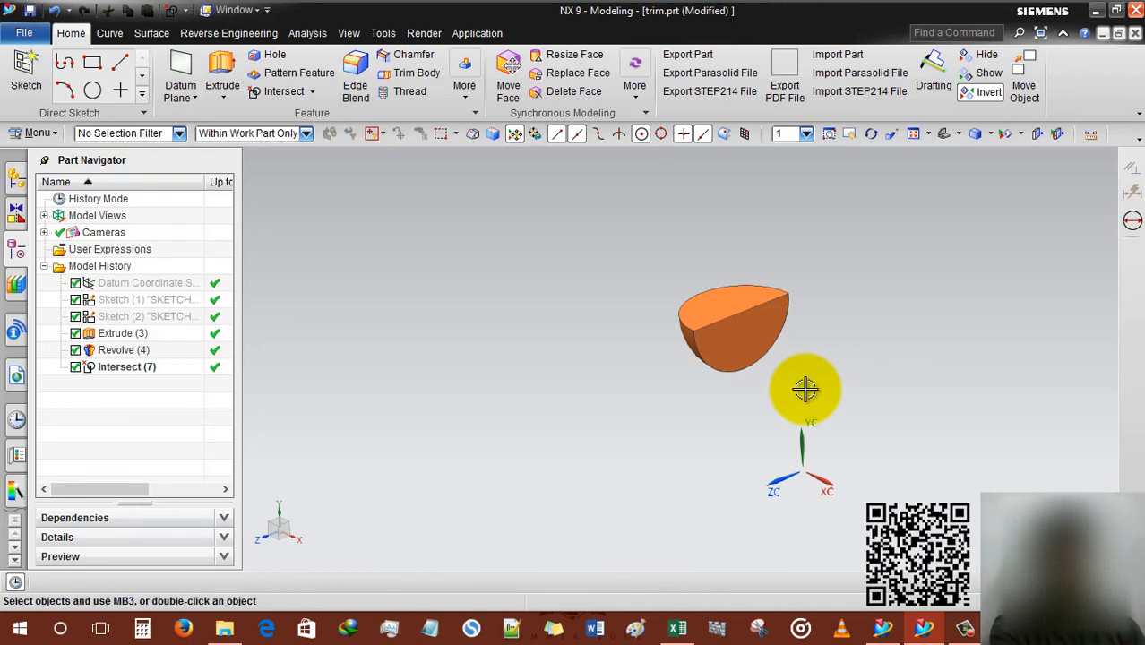
left_click_drag(804, 389, 819, 347)
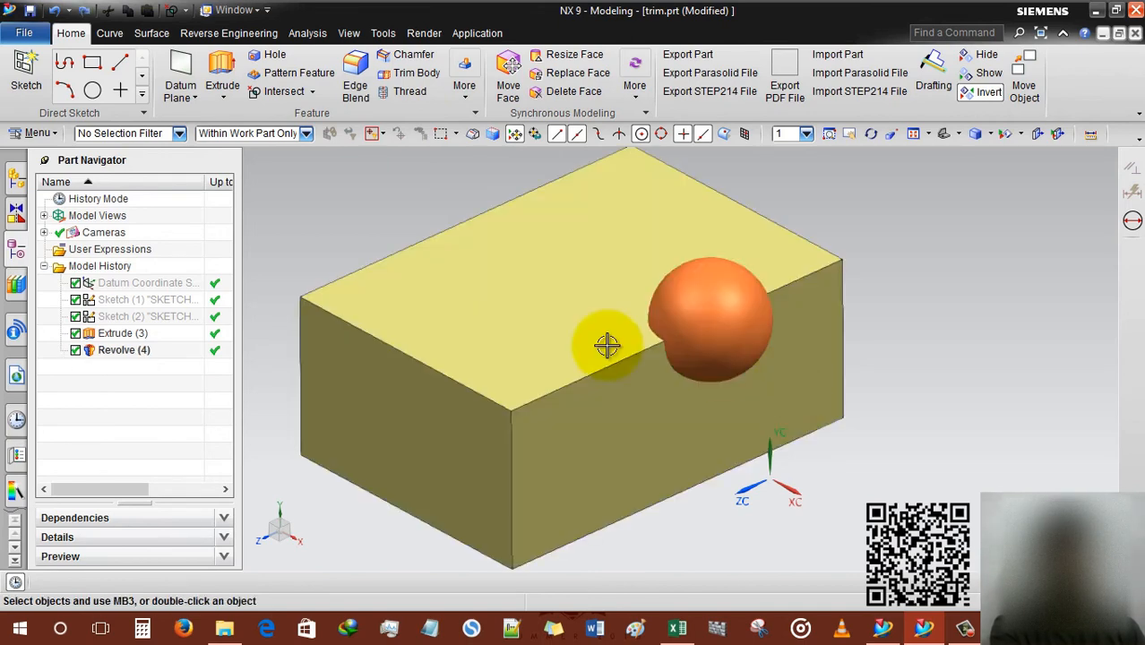
Intersect the block with the sphere as tool, with Keep Target ticked.
left_click(283, 91)
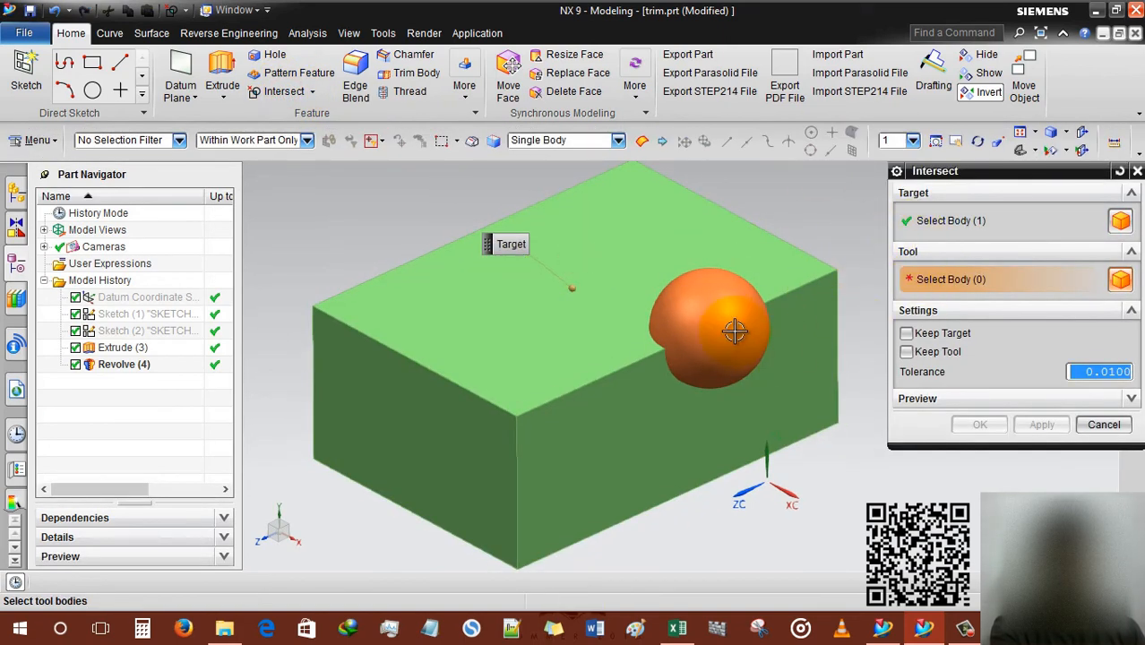
left_click(733, 332)
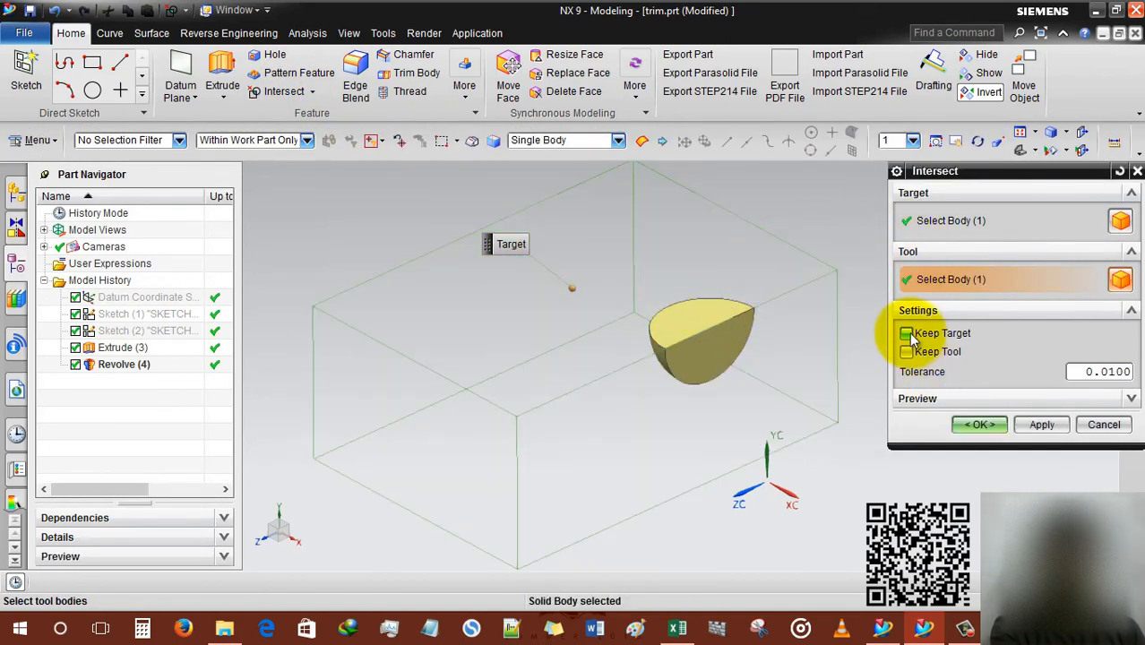
left_click(906, 334)
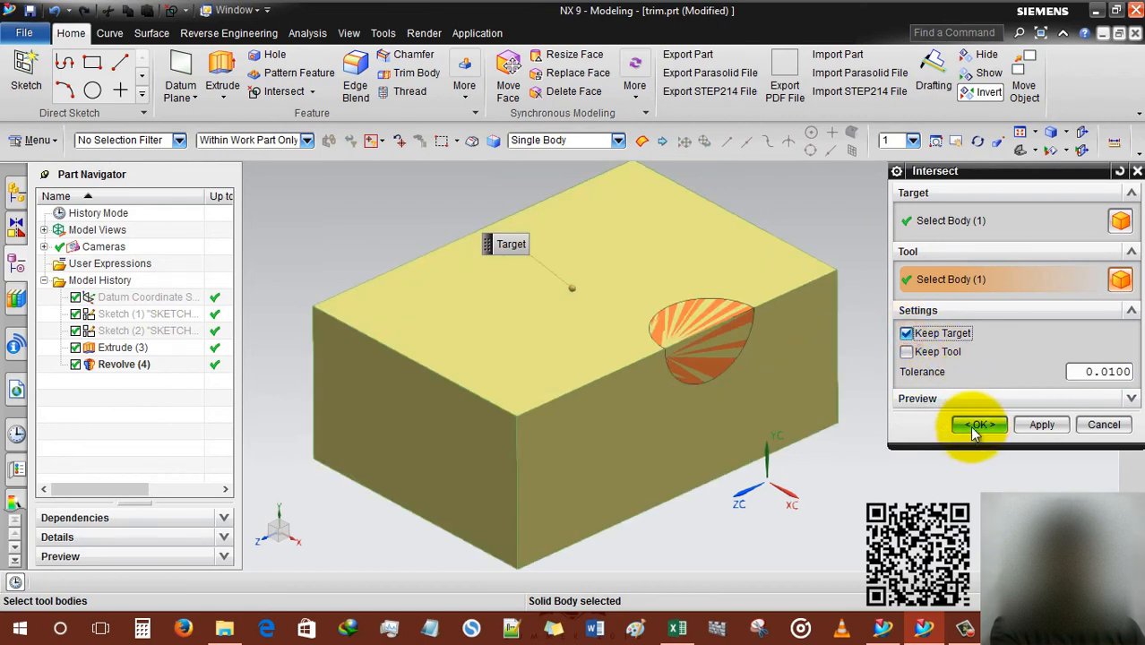
left_click(977, 425)
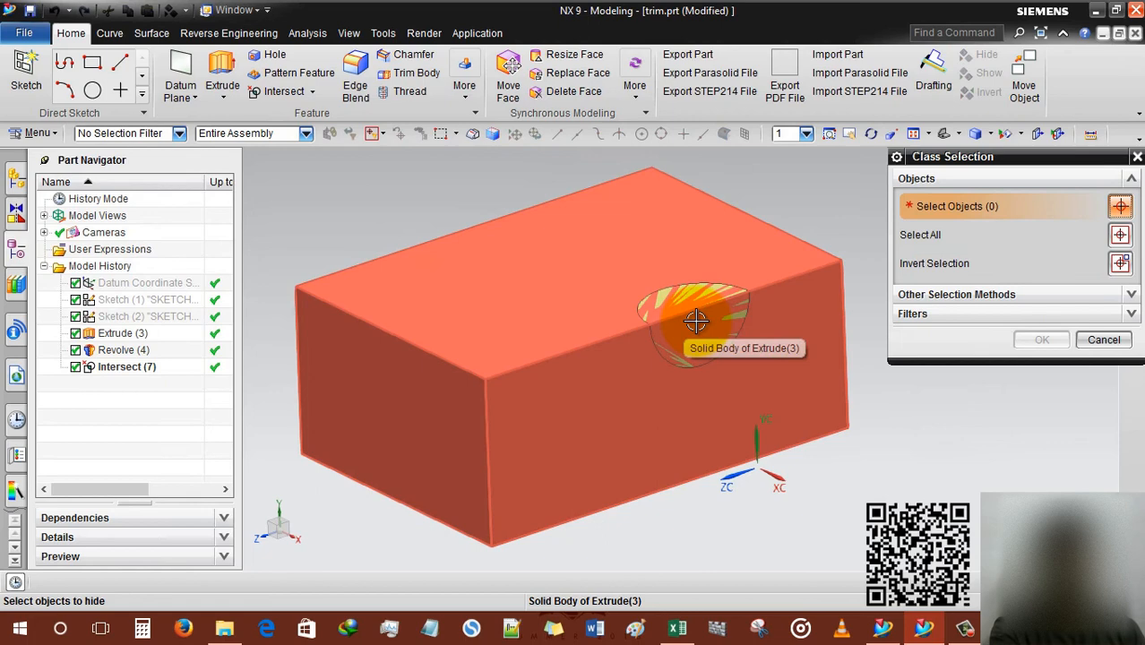
Hide the kept block and invert visibility so only the intersected sphere piece shows.
left_click(694, 321)
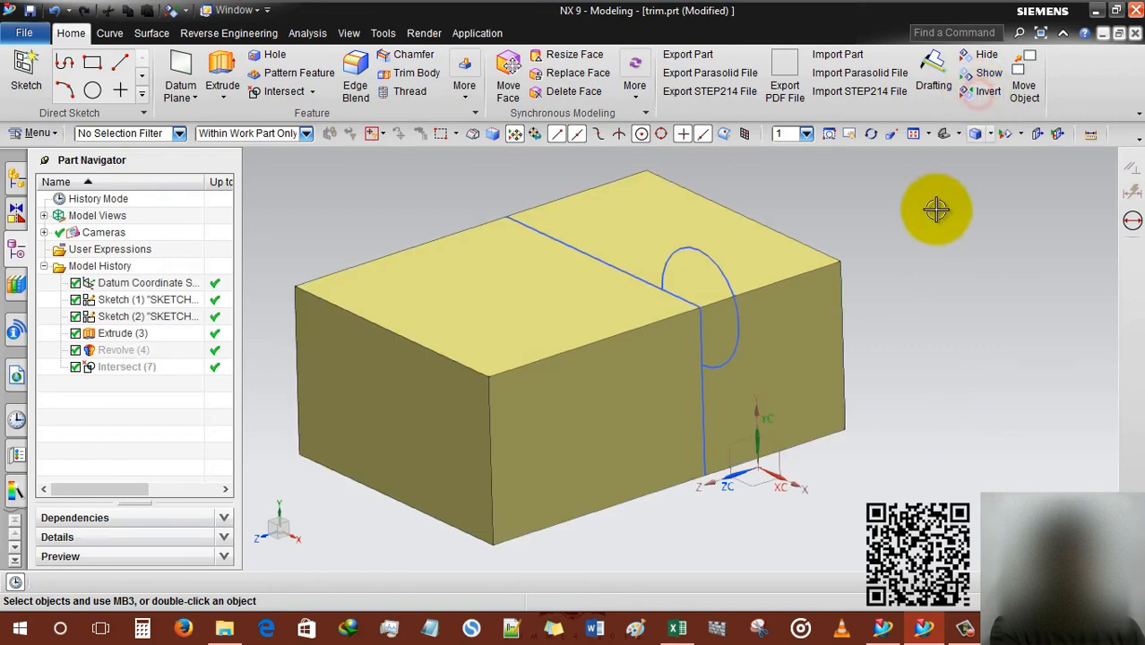
mouse_move(976, 99)
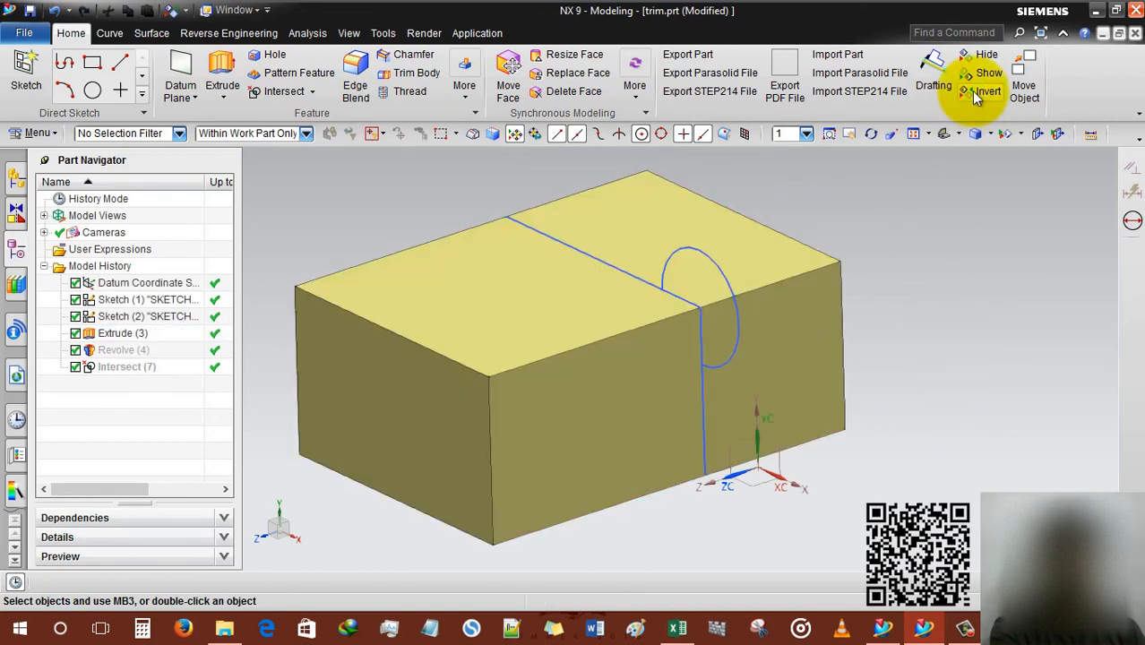
mouse_move(976, 93)
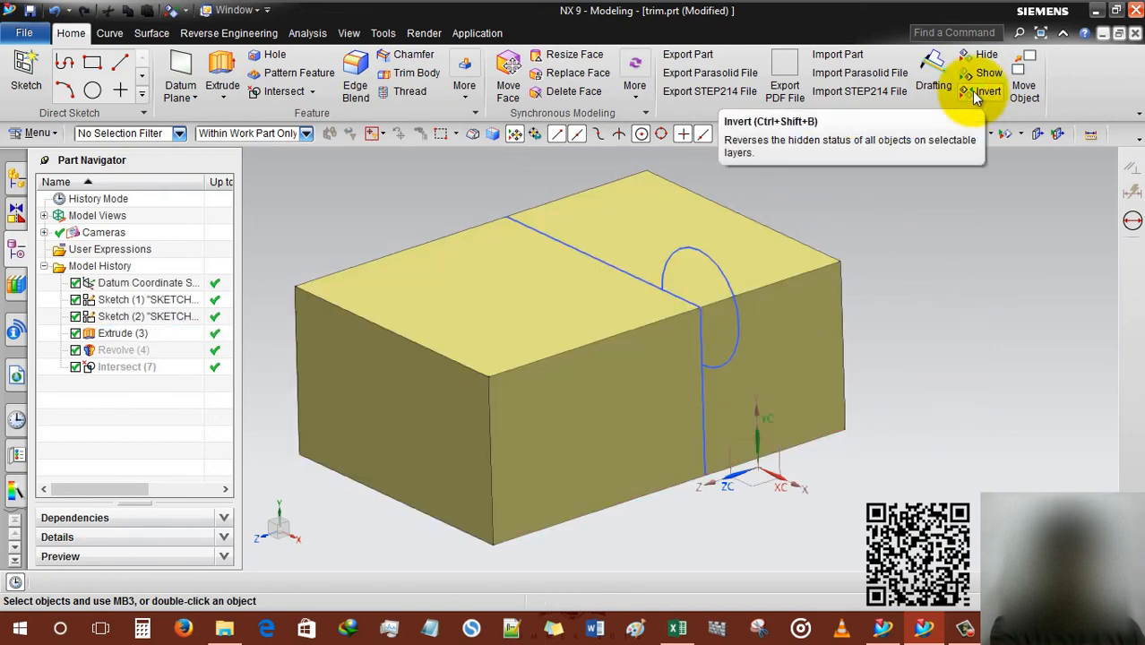
double_click(126, 366)
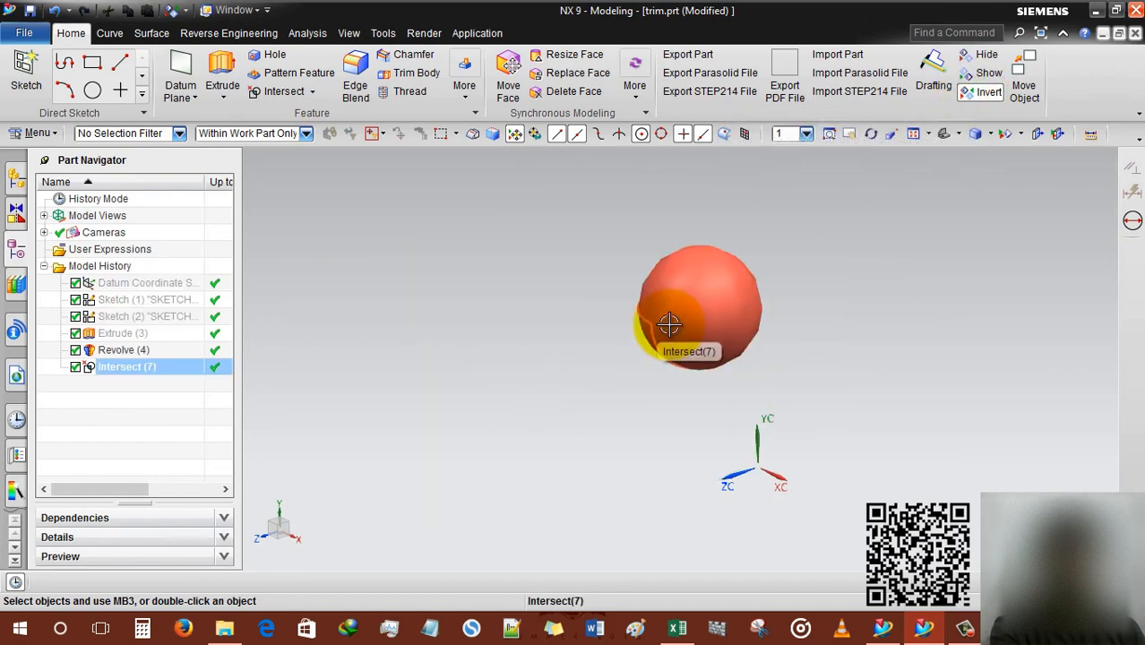